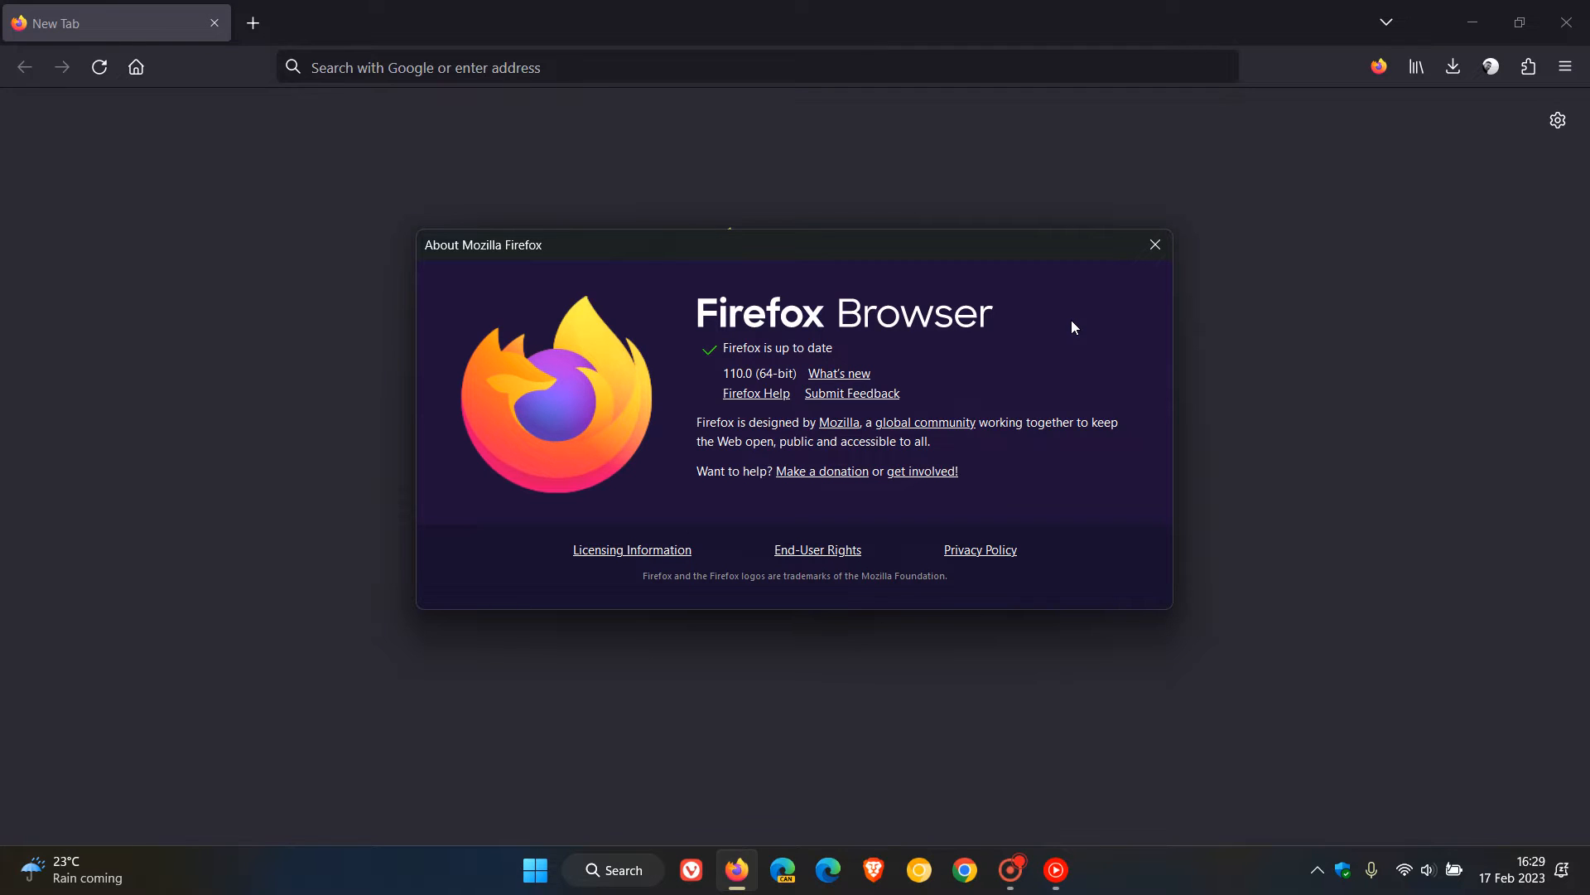
mouse_move(1018, 237)
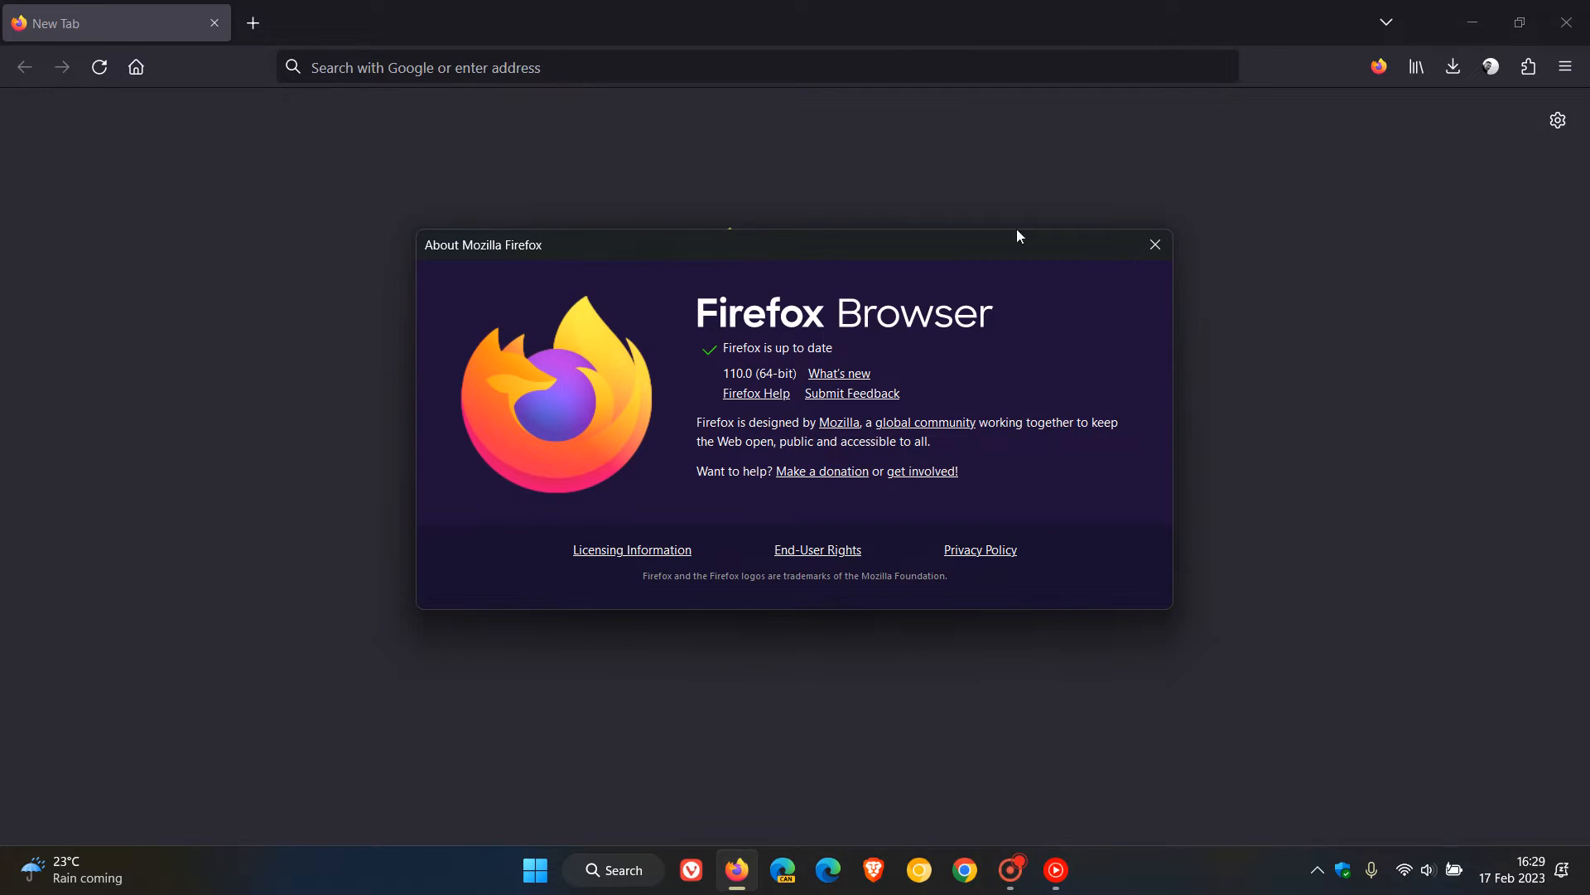
mouse_move(764, 328)
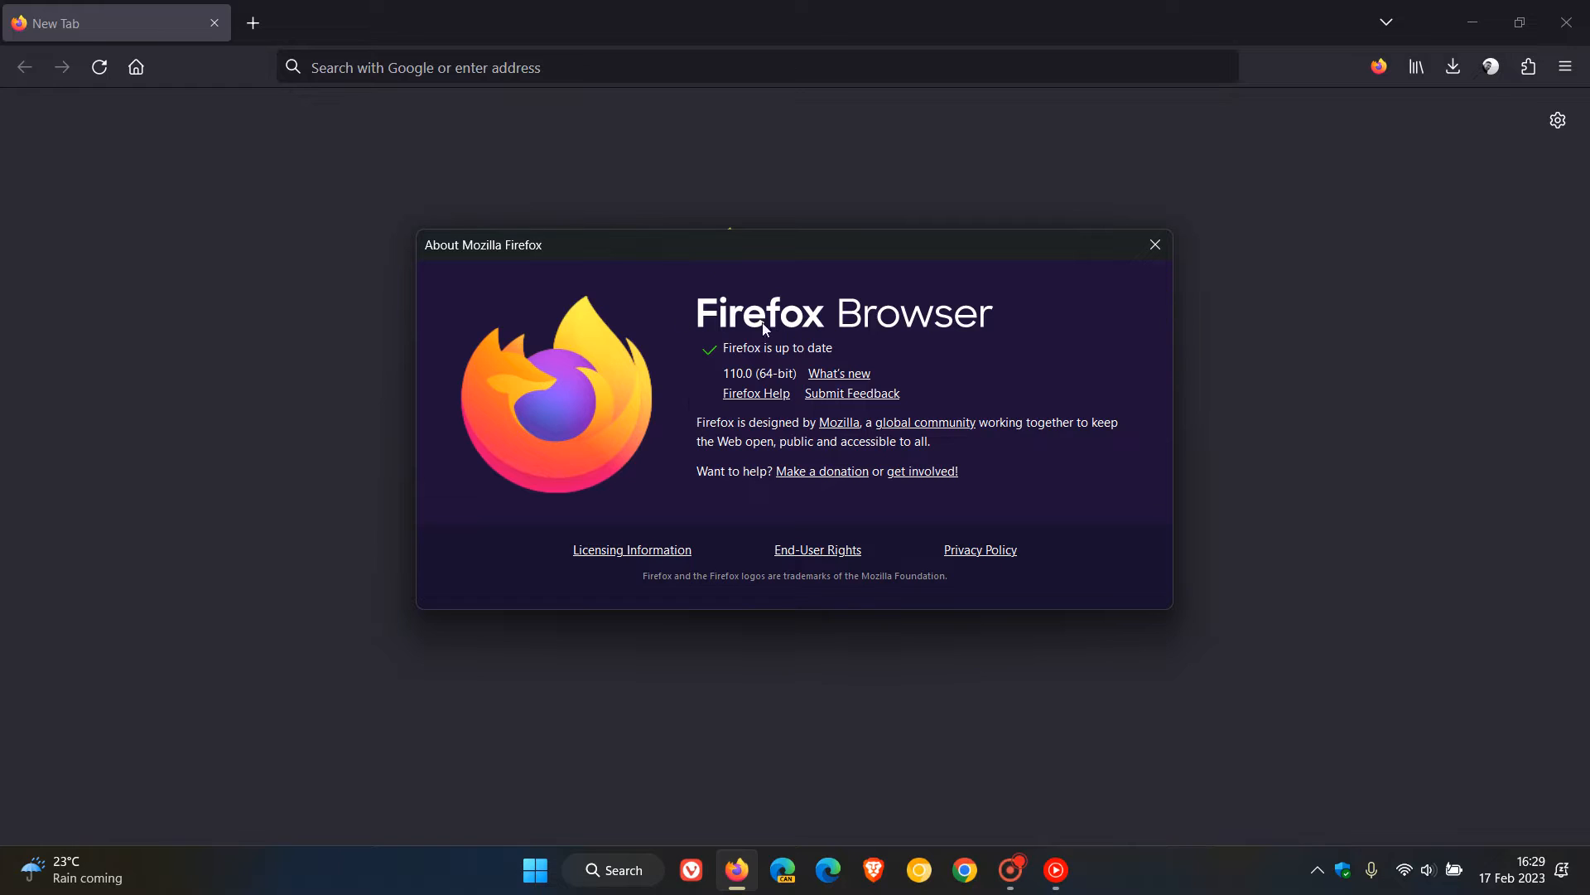
mouse_move(1108, 363)
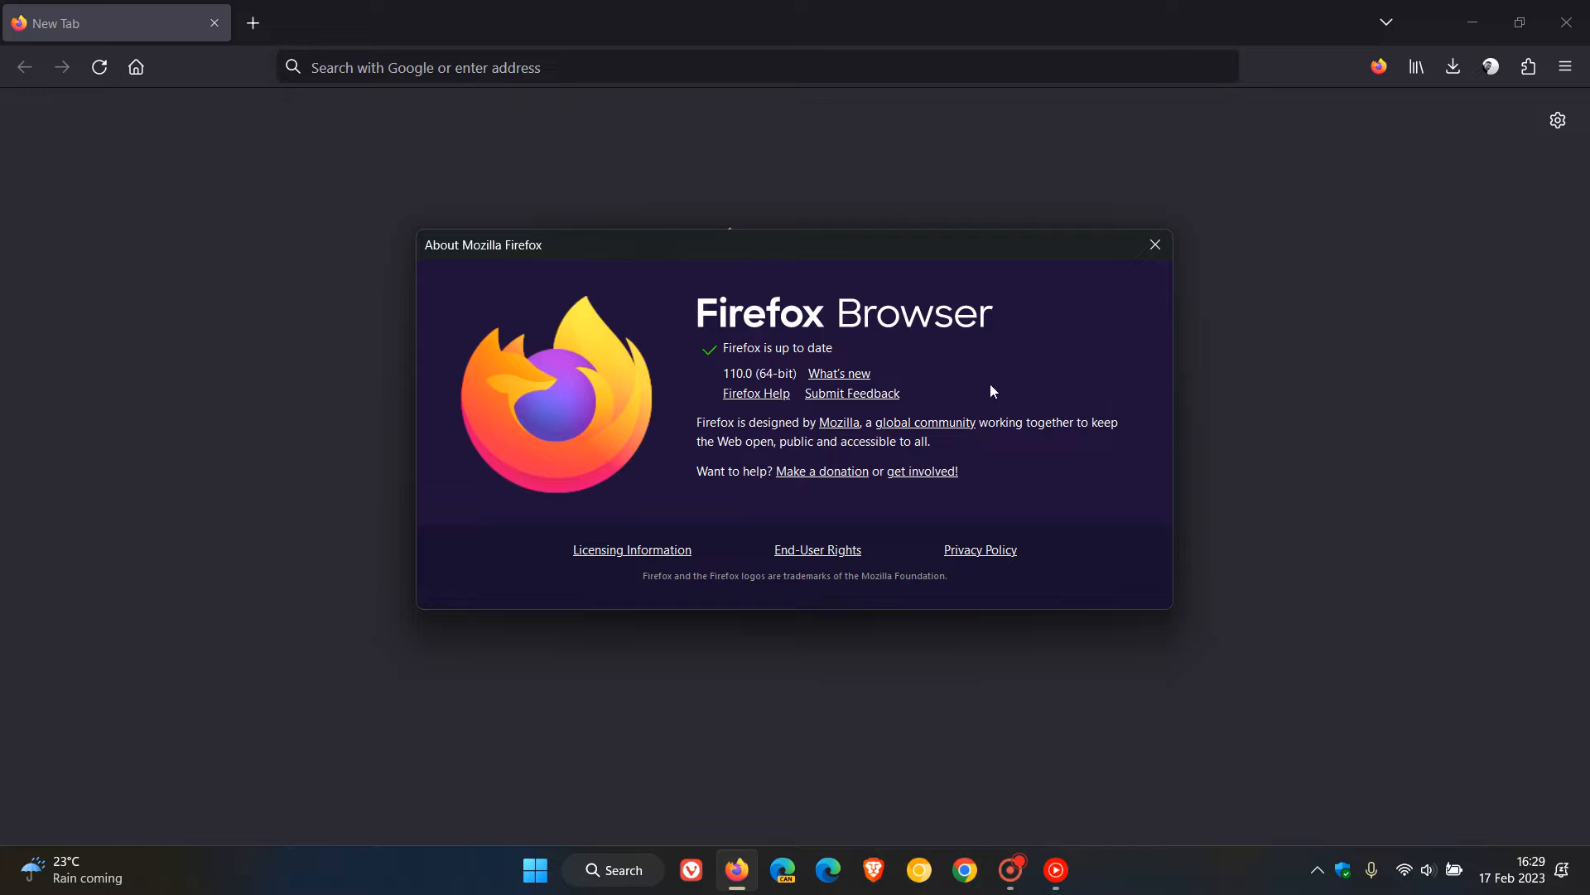
mouse_move(998, 390)
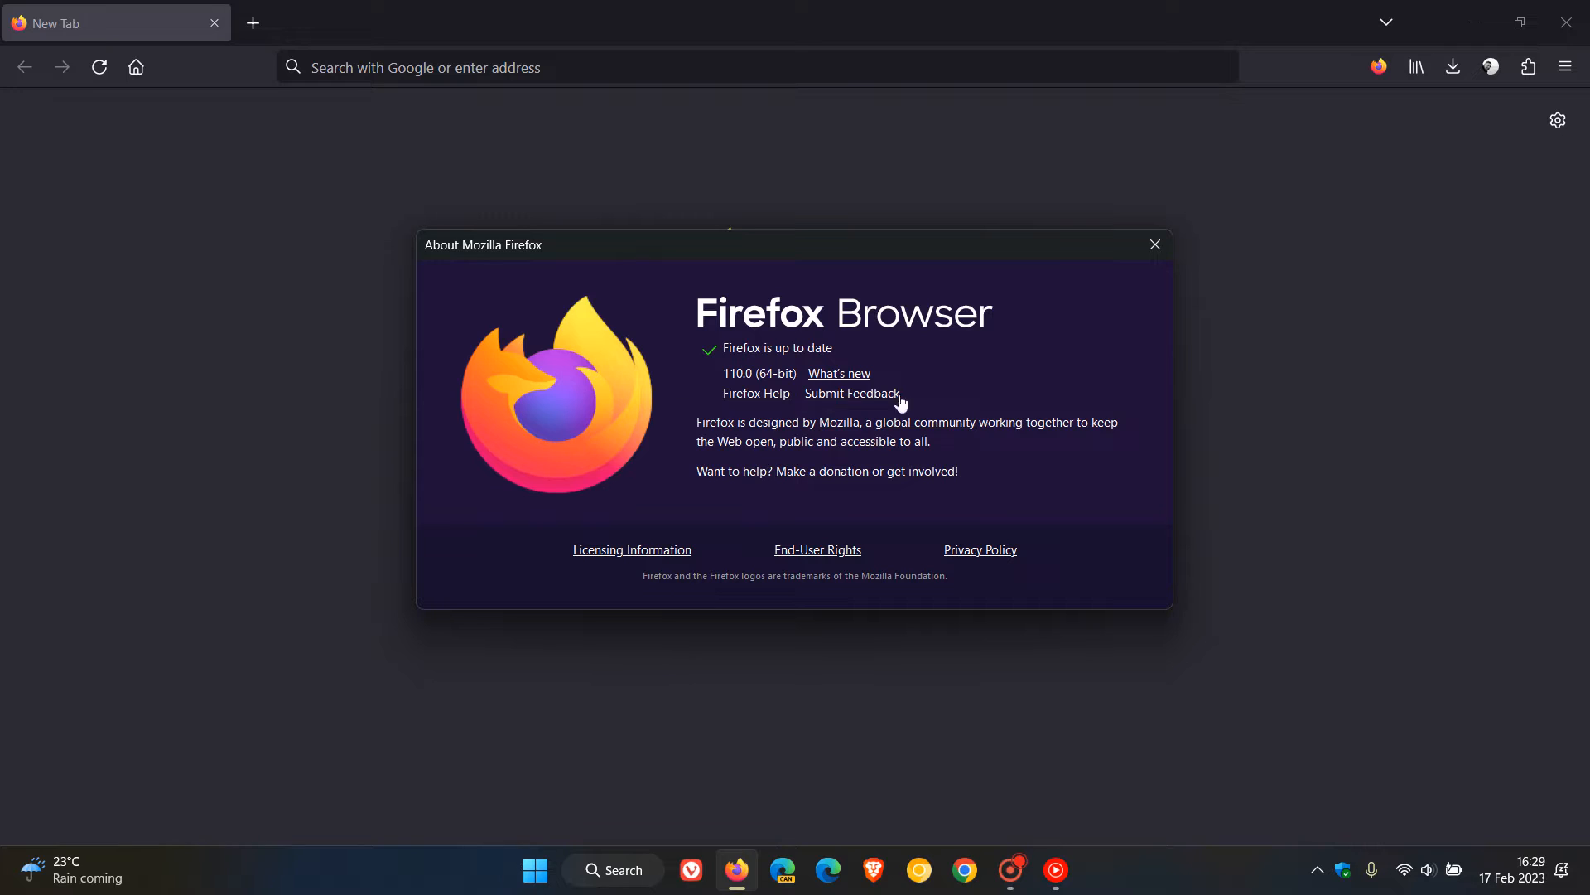
mouse_move(1004, 377)
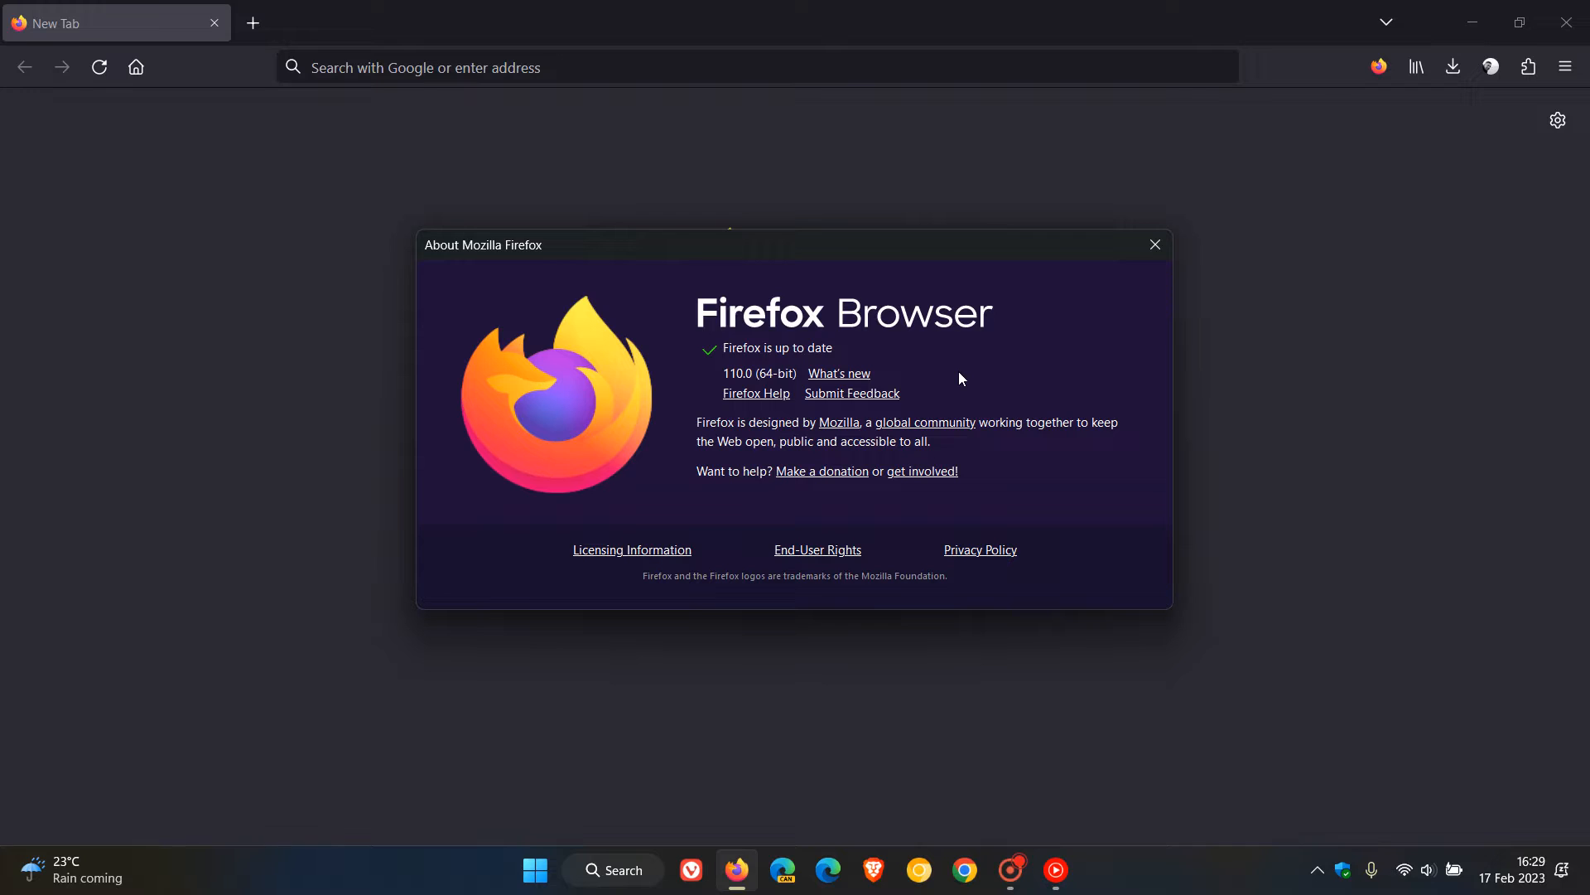
mouse_move(982, 378)
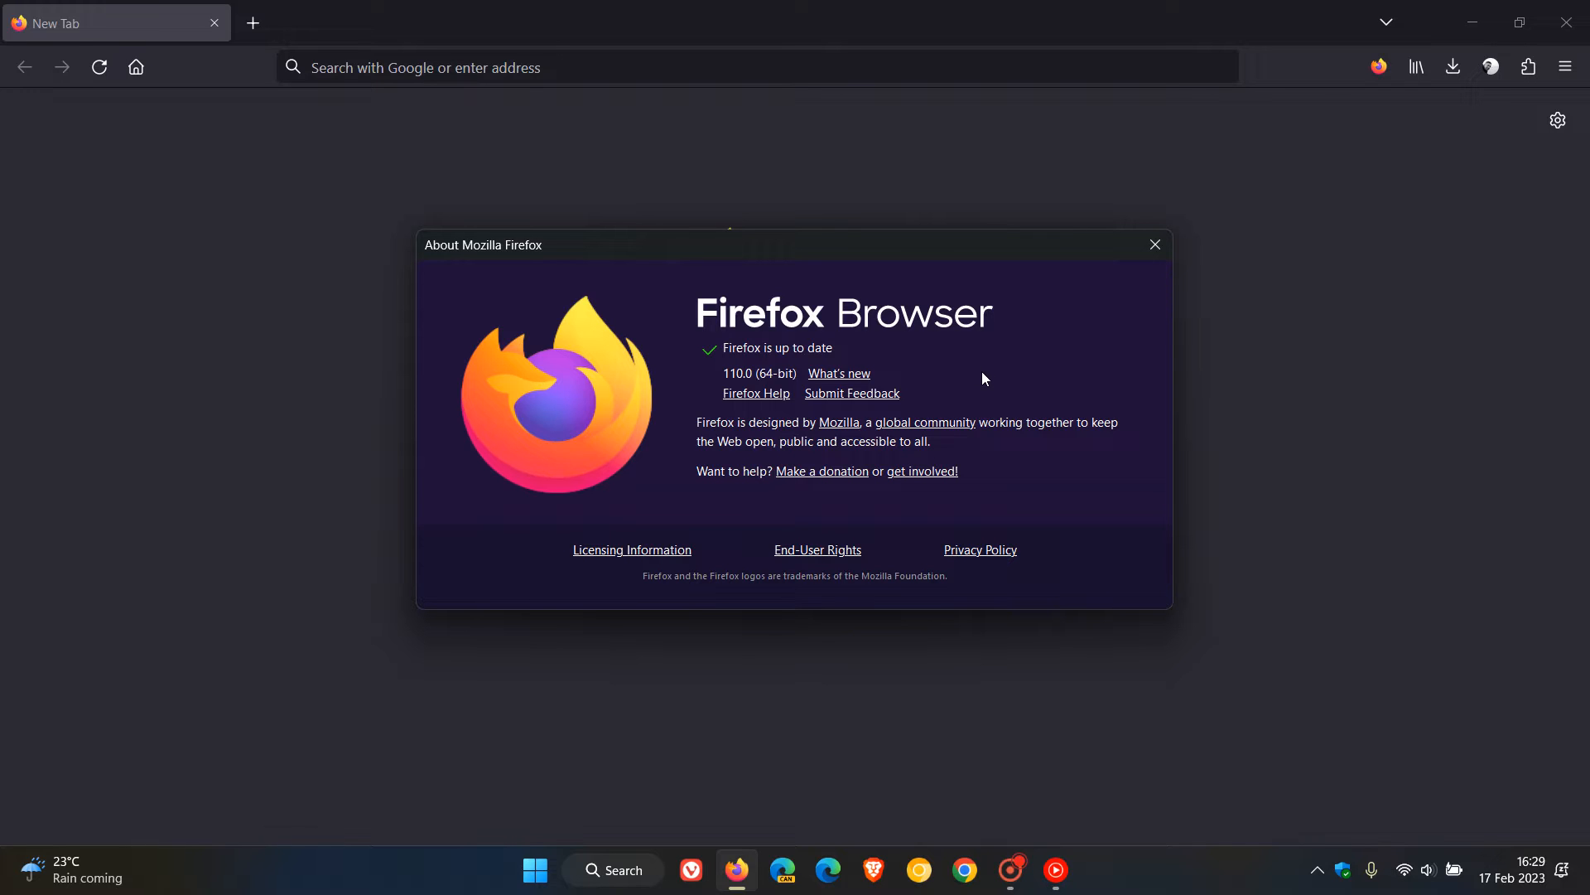
mouse_move(1046, 359)
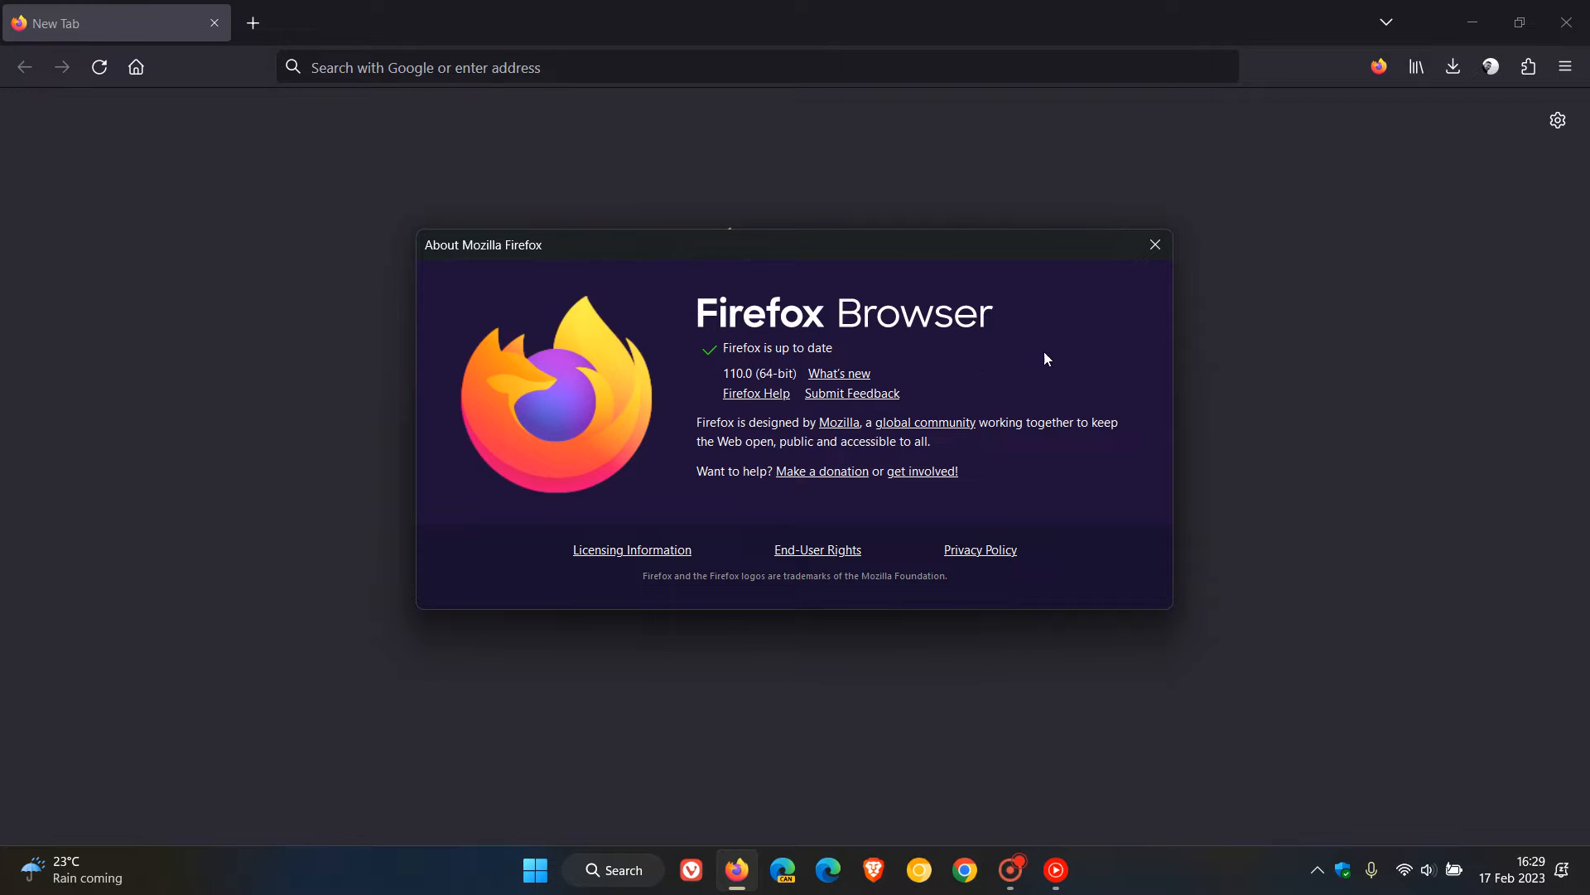
Close the About Mozilla Firefox dialog, returning to the New Tab page.
click(1154, 246)
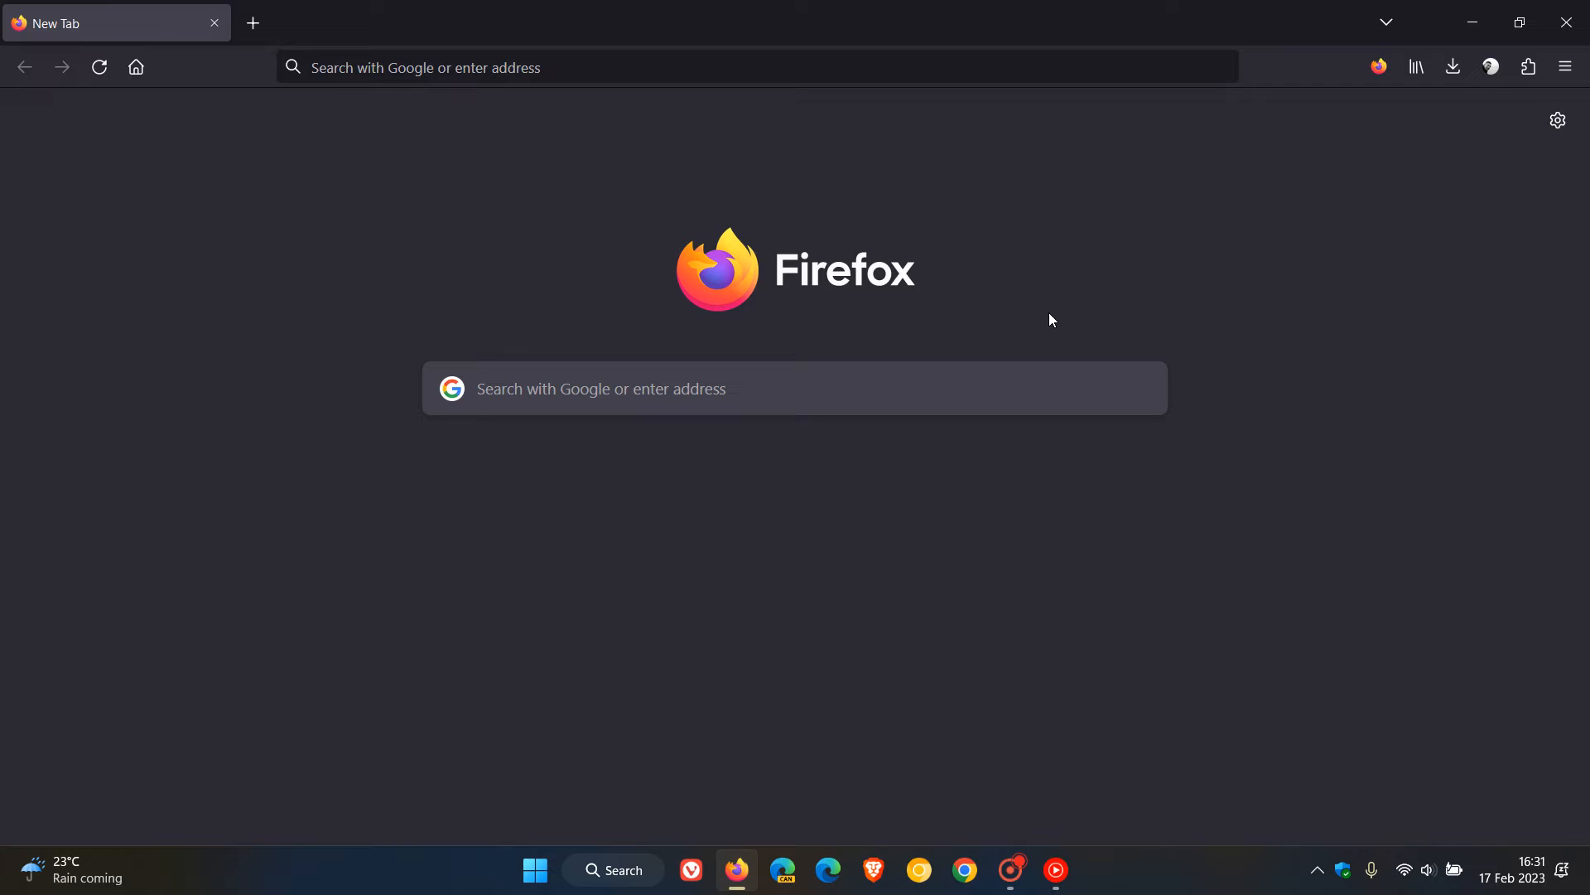
mouse_move(698, 178)
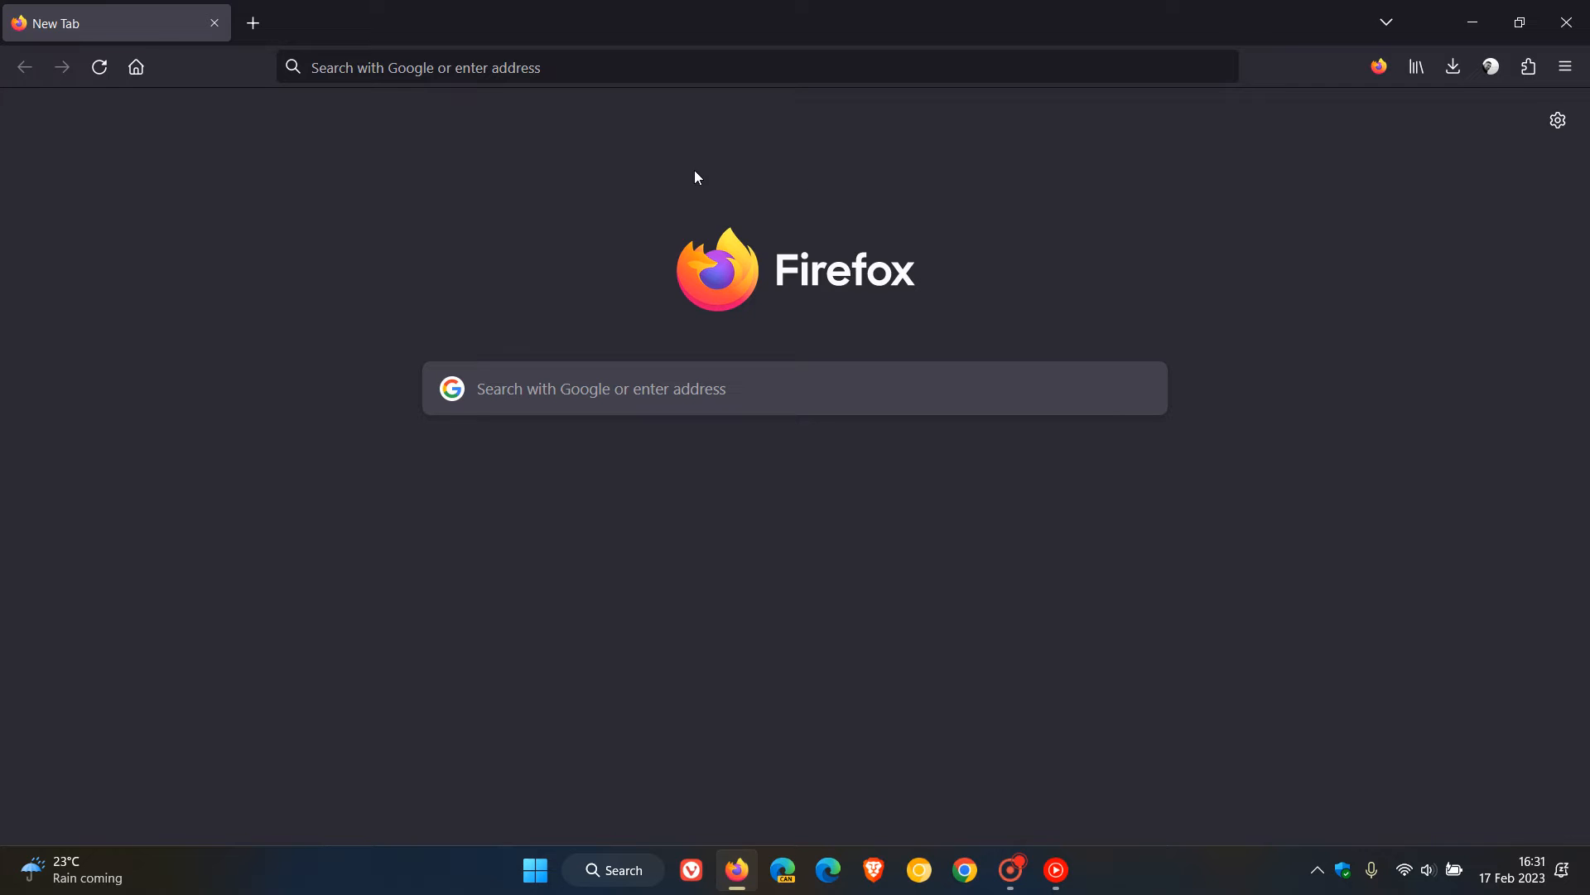
Reach Advanced Preferences via about:config, accepting the risk warning, to find security.sandbox.gpu.level.
click(755, 67)
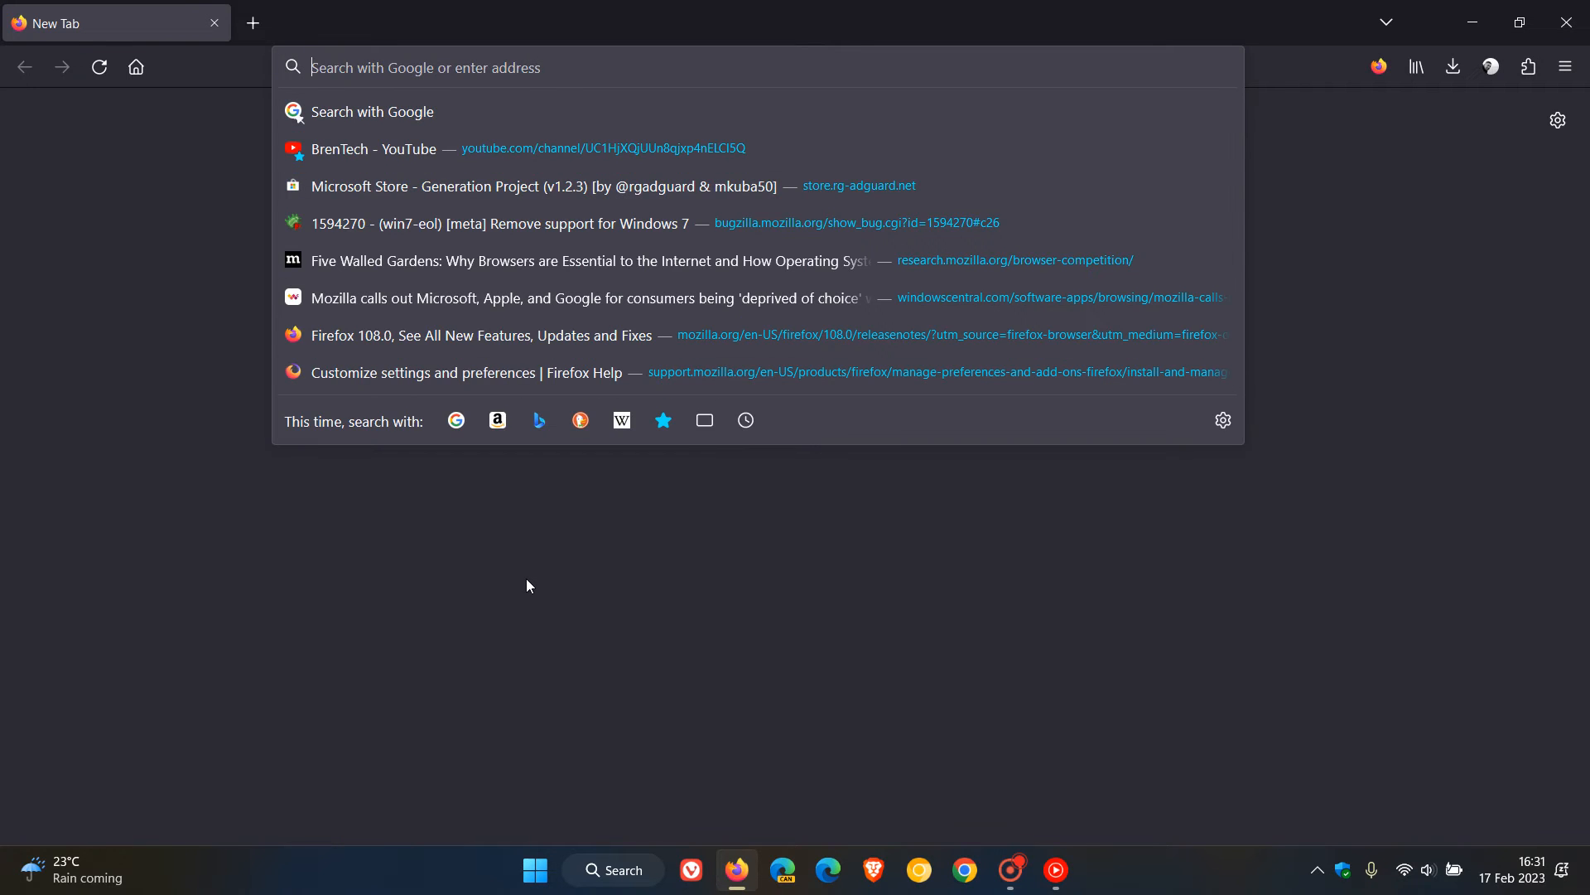
text(about:)
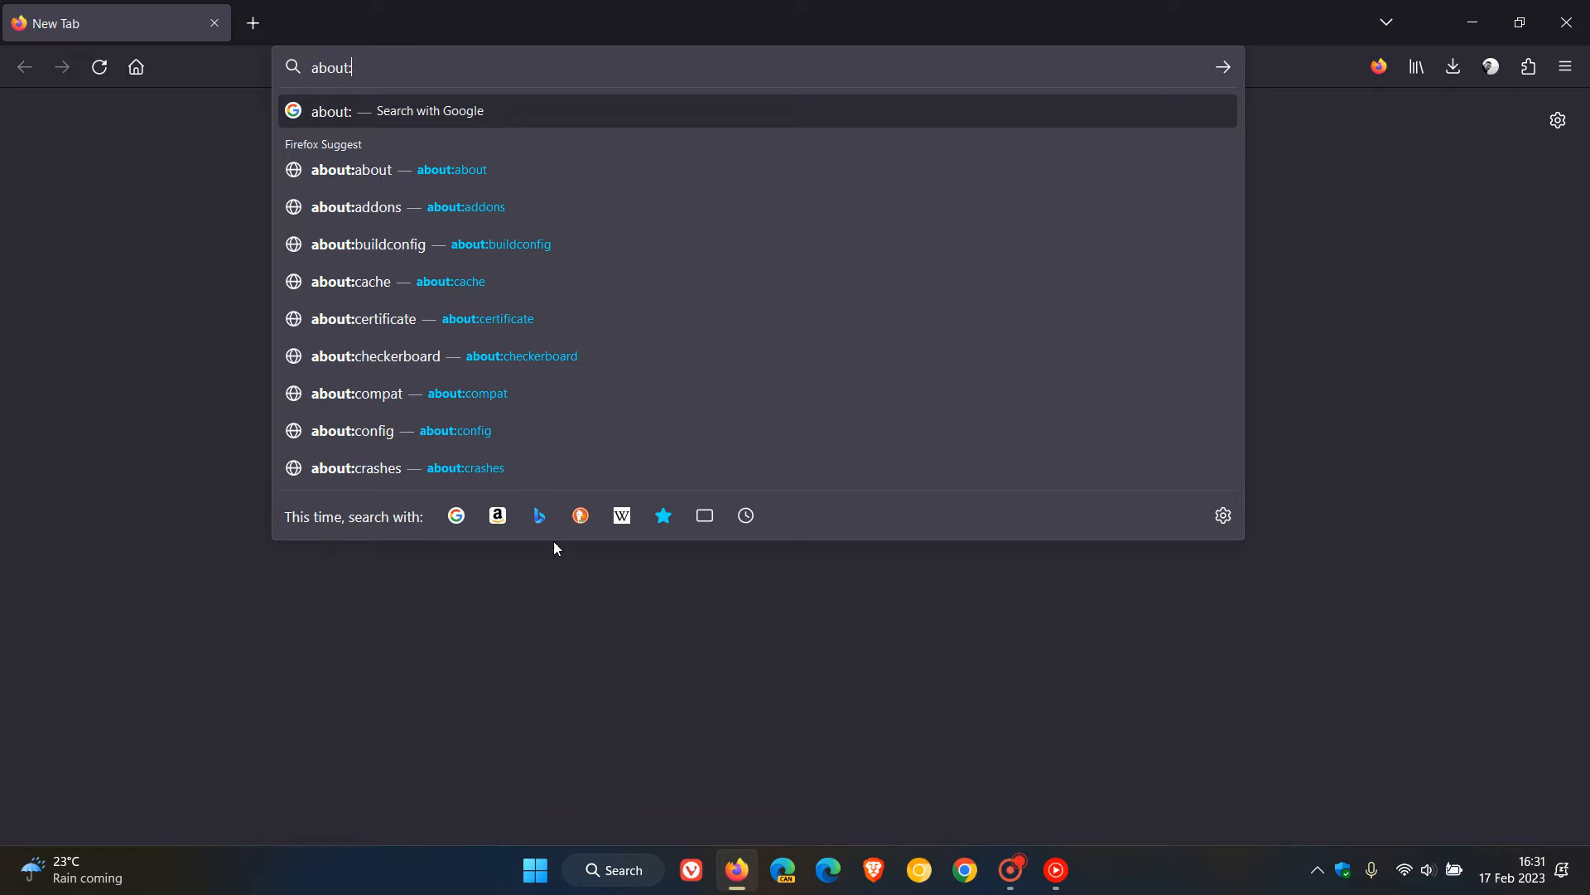
click(353, 431)
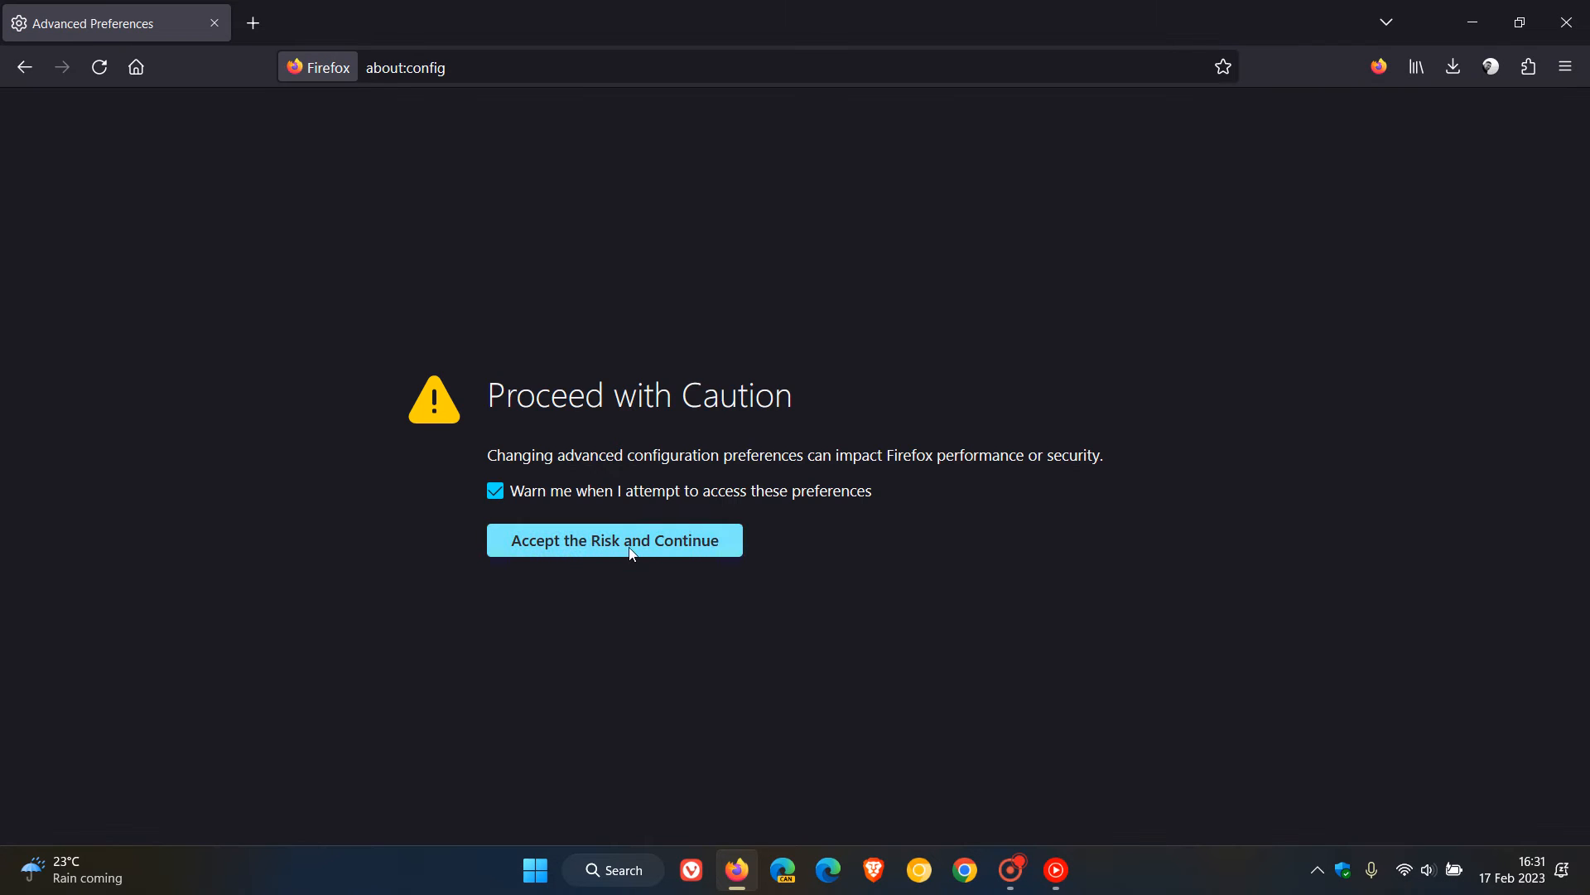
click(613, 540)
text(security.sandbox.gpu.level)
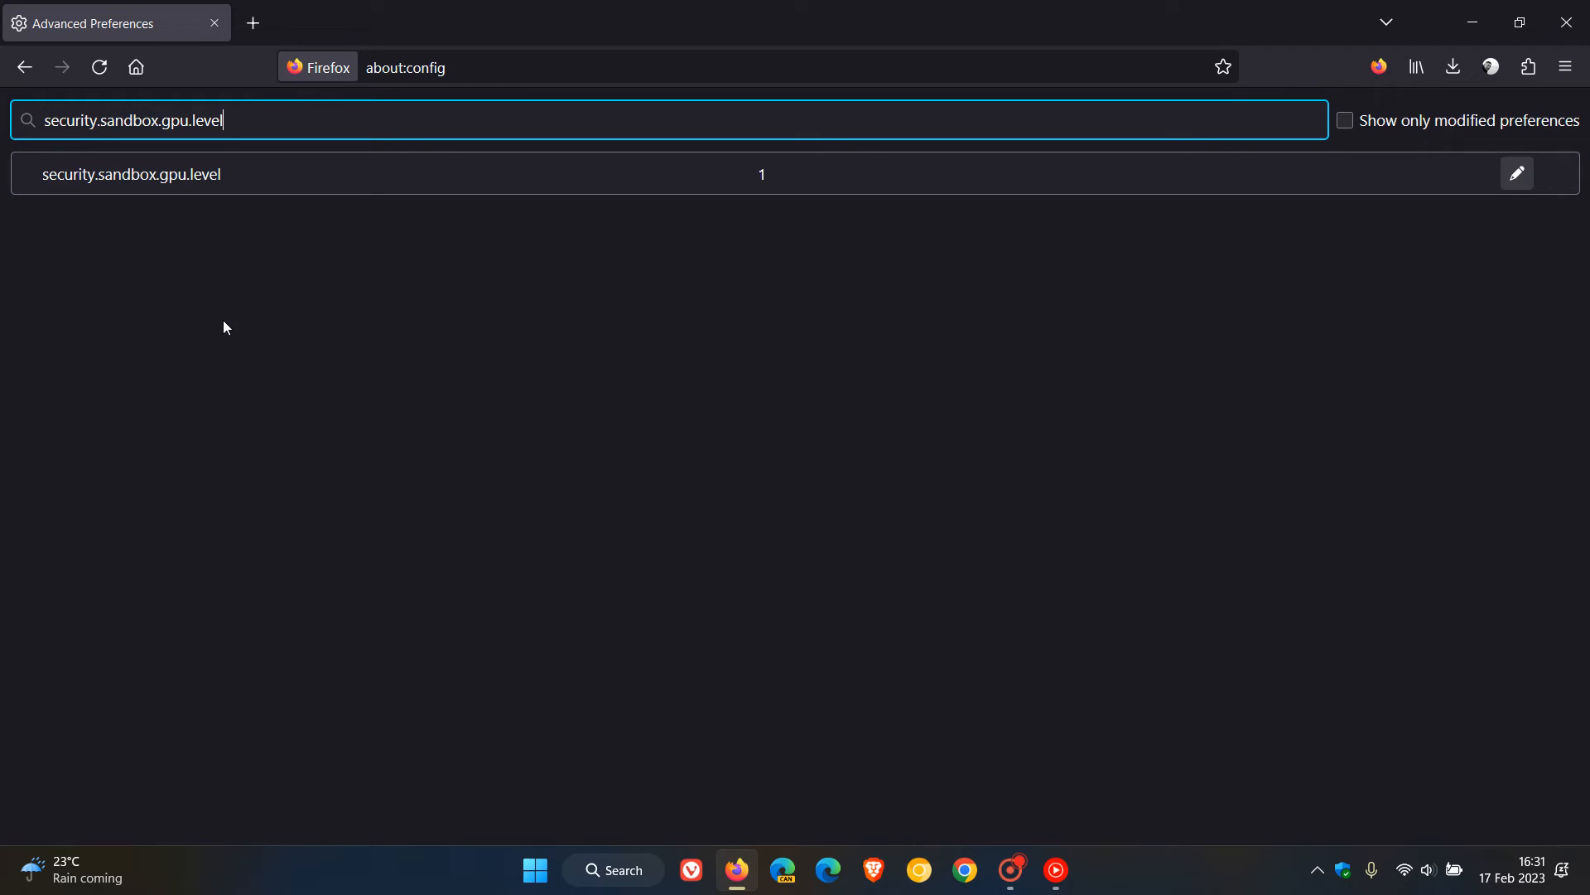
mouse_move(157, 283)
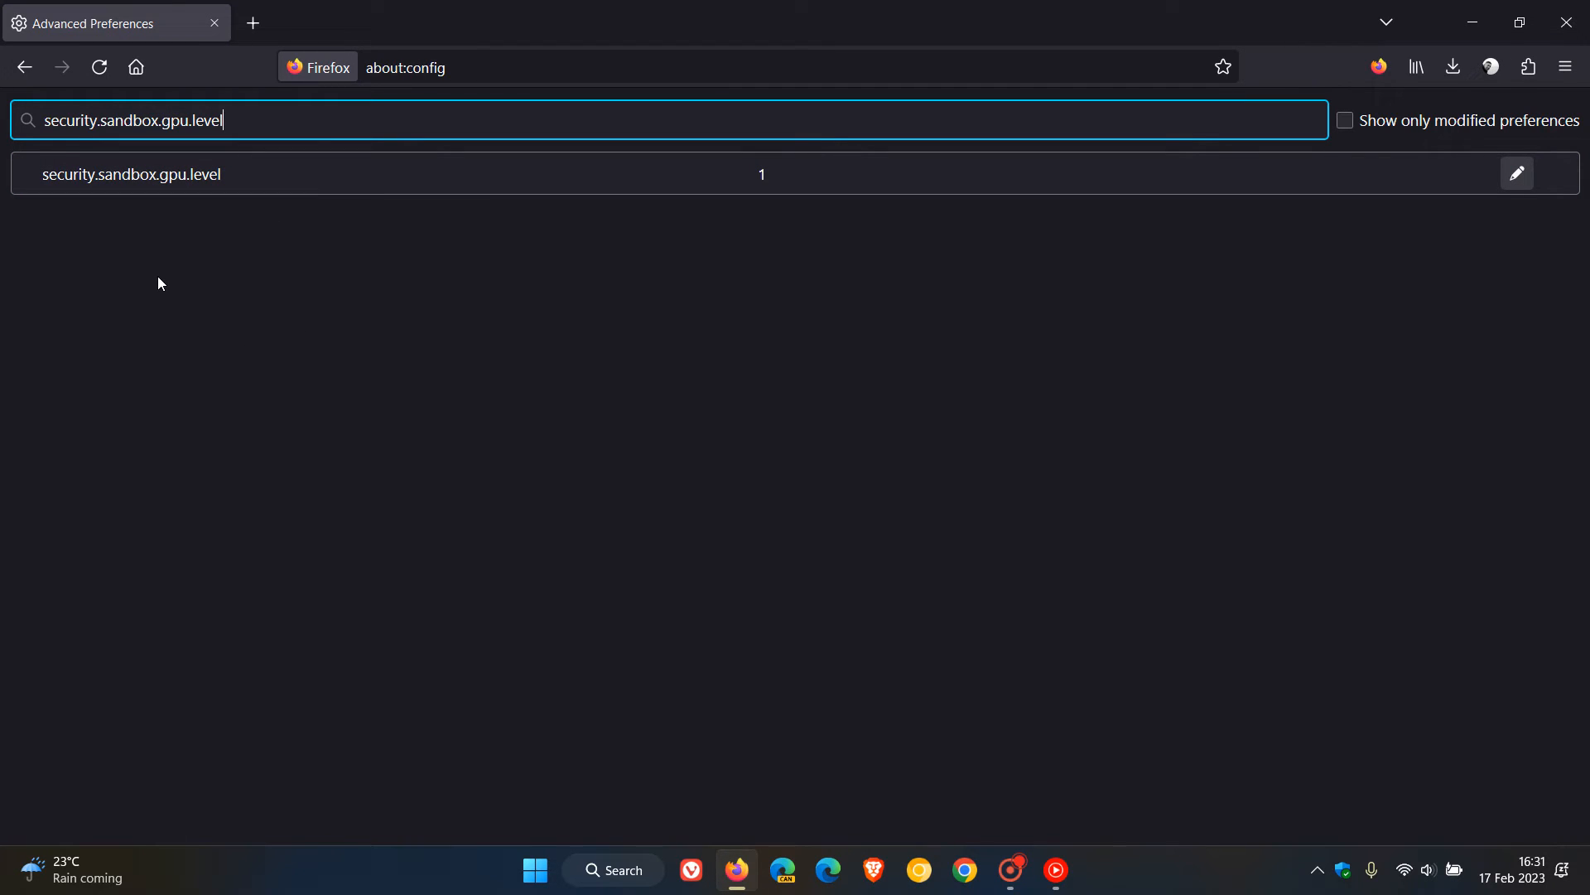
mouse_move(745, 452)
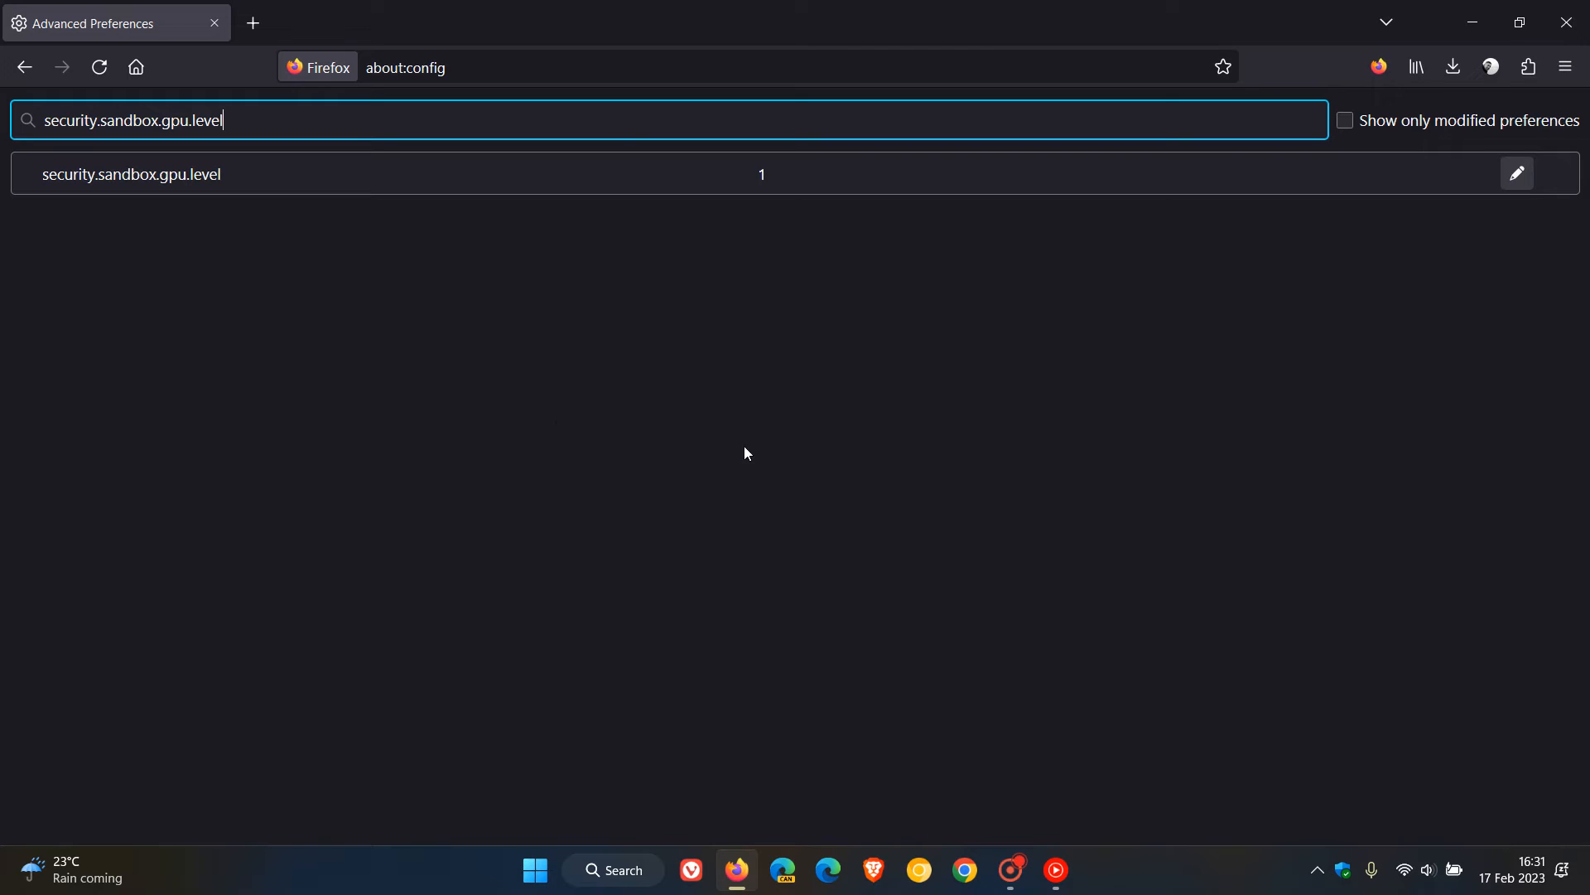
mouse_move(829, 209)
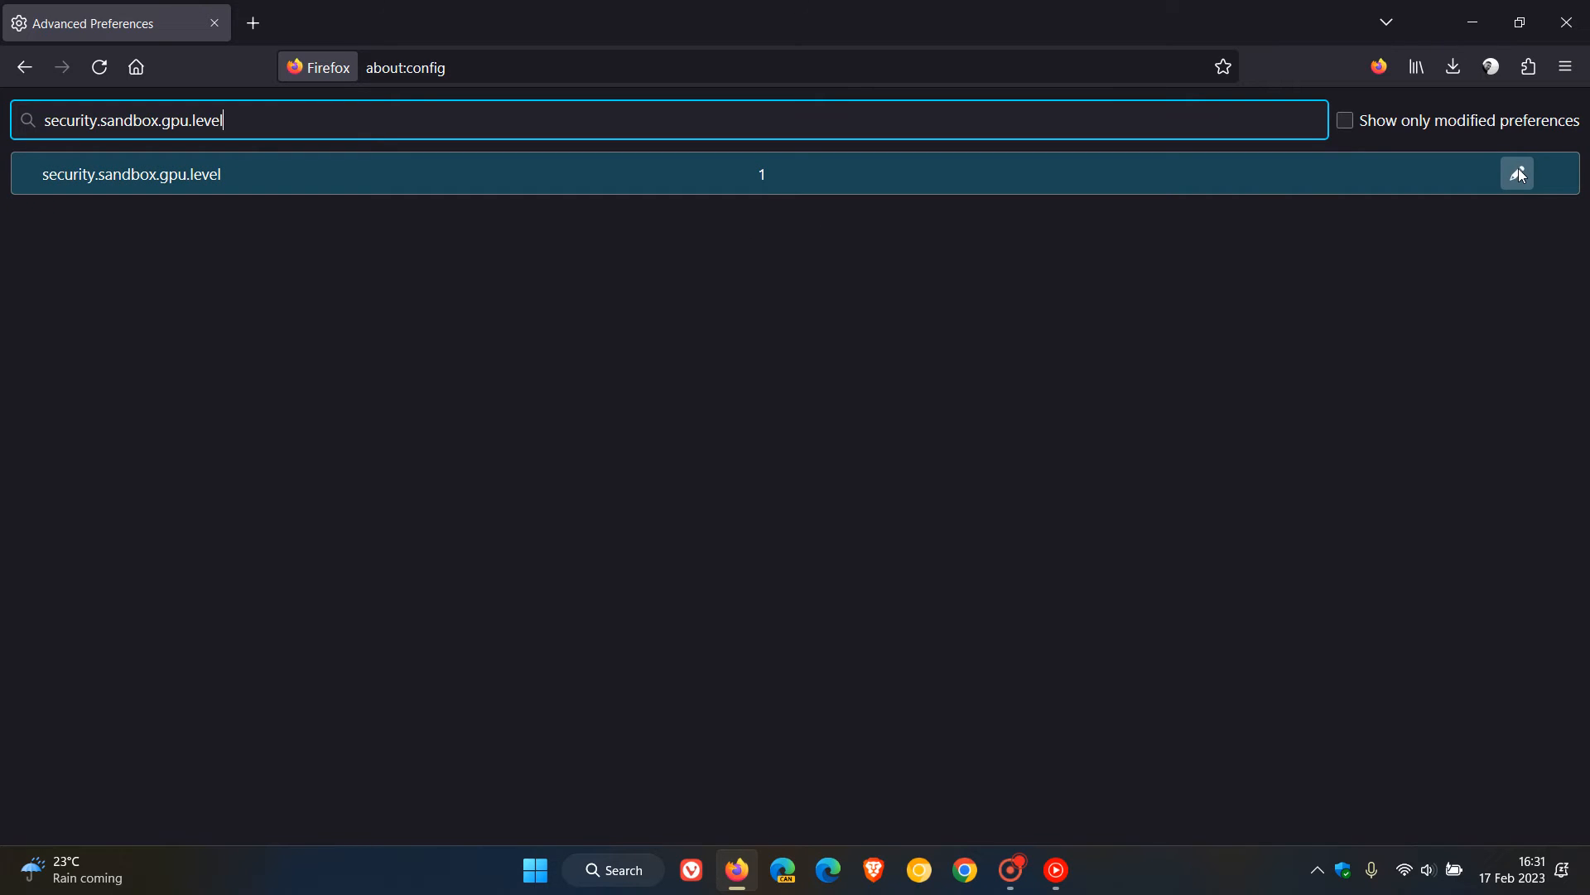
Change security.sandbox.gpu.level from 1 to 0 and save it.
click(1518, 174)
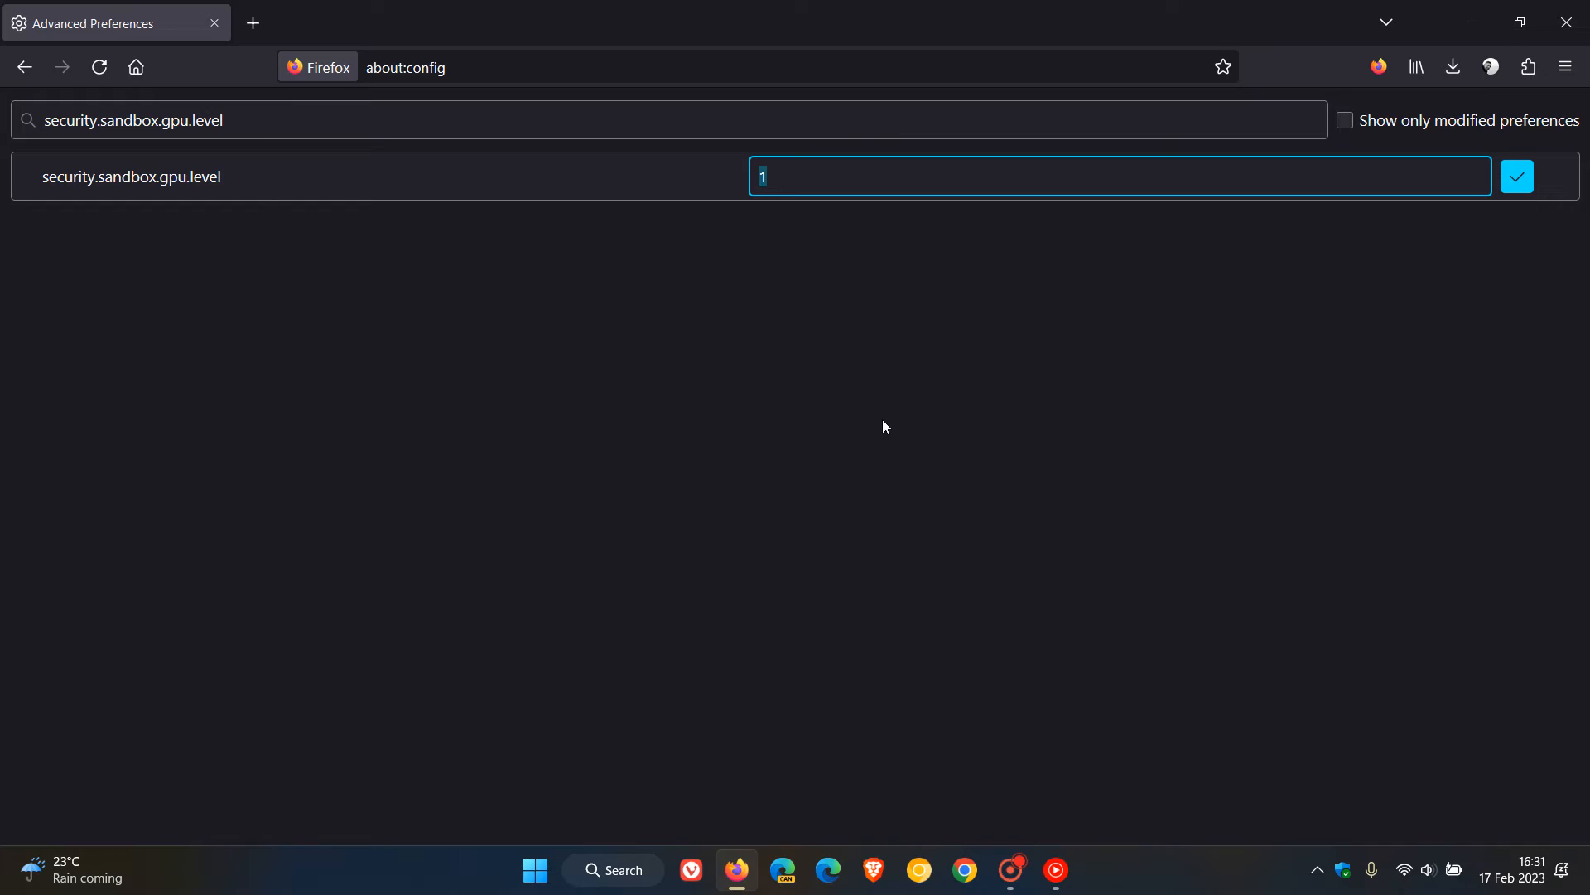
text(0)
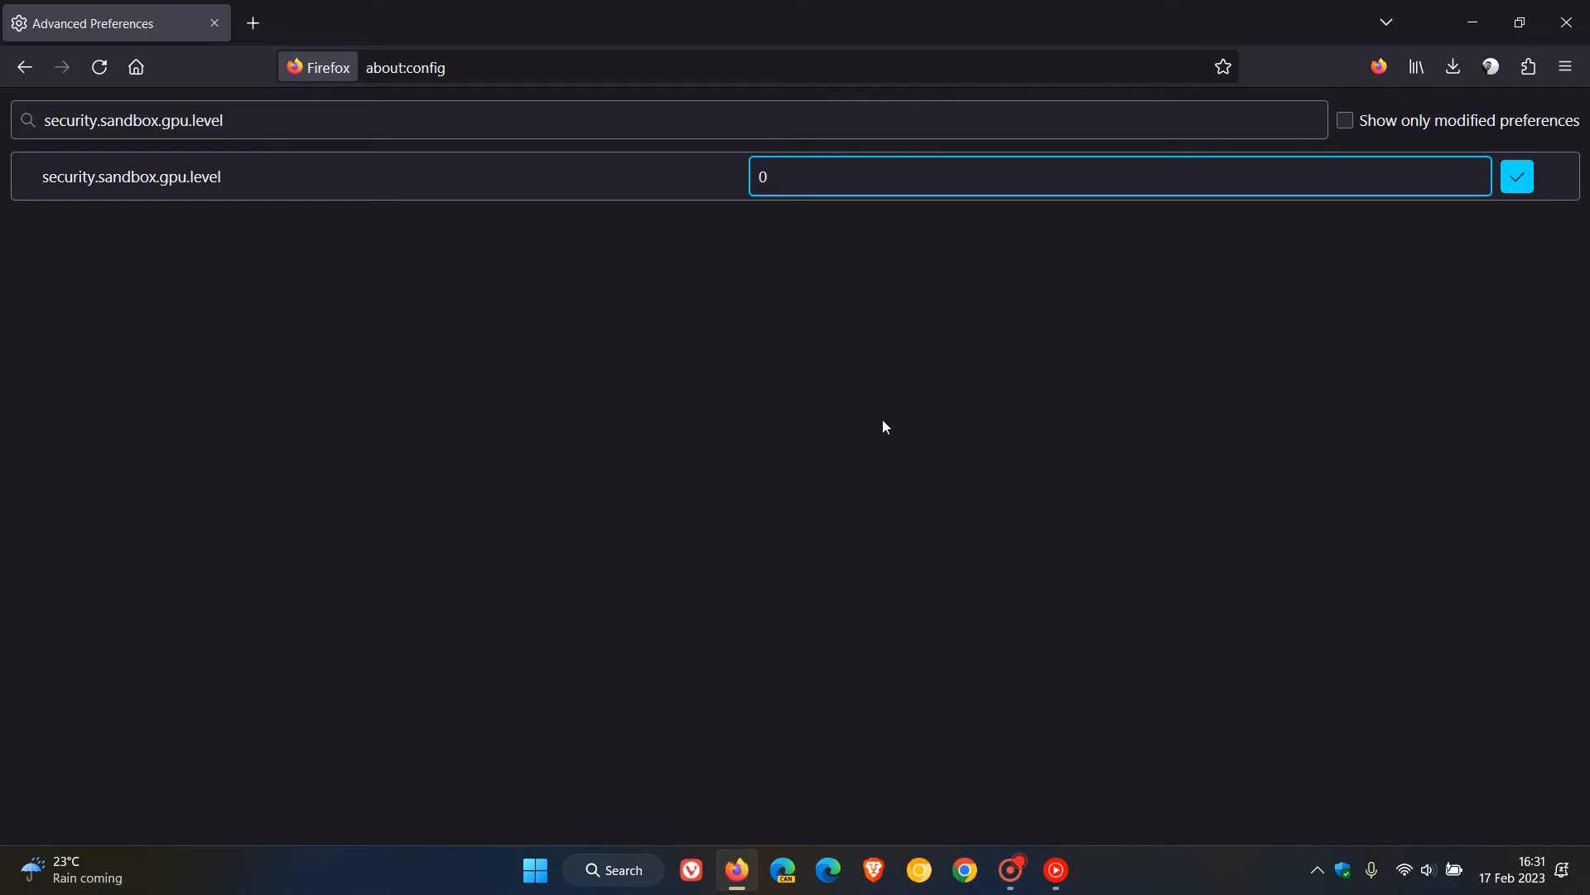
click(1516, 176)
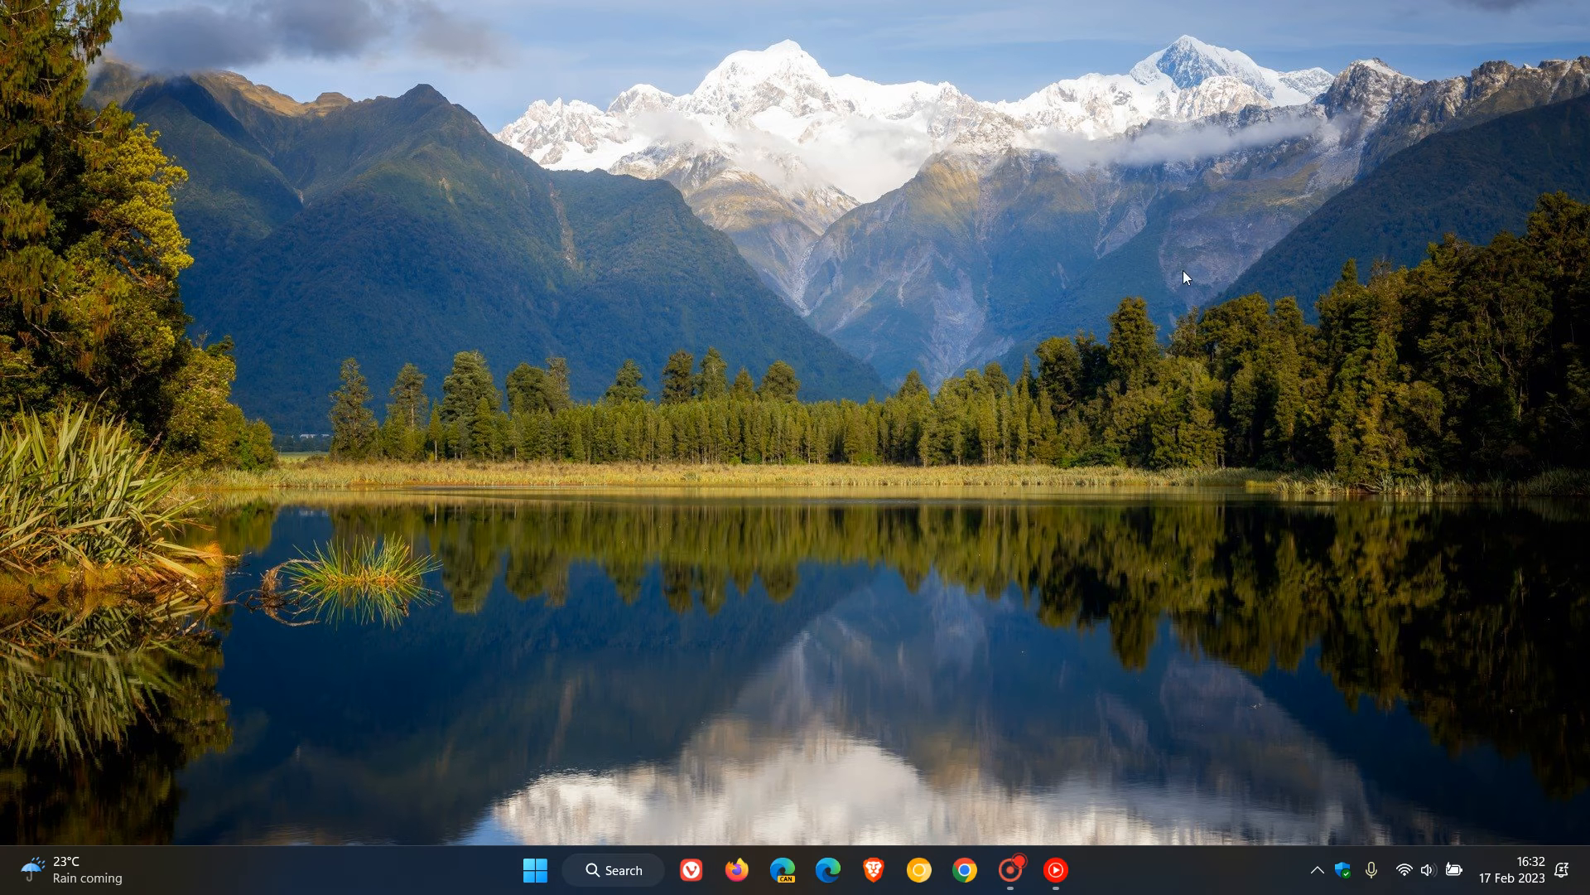
mouse_move(736, 870)
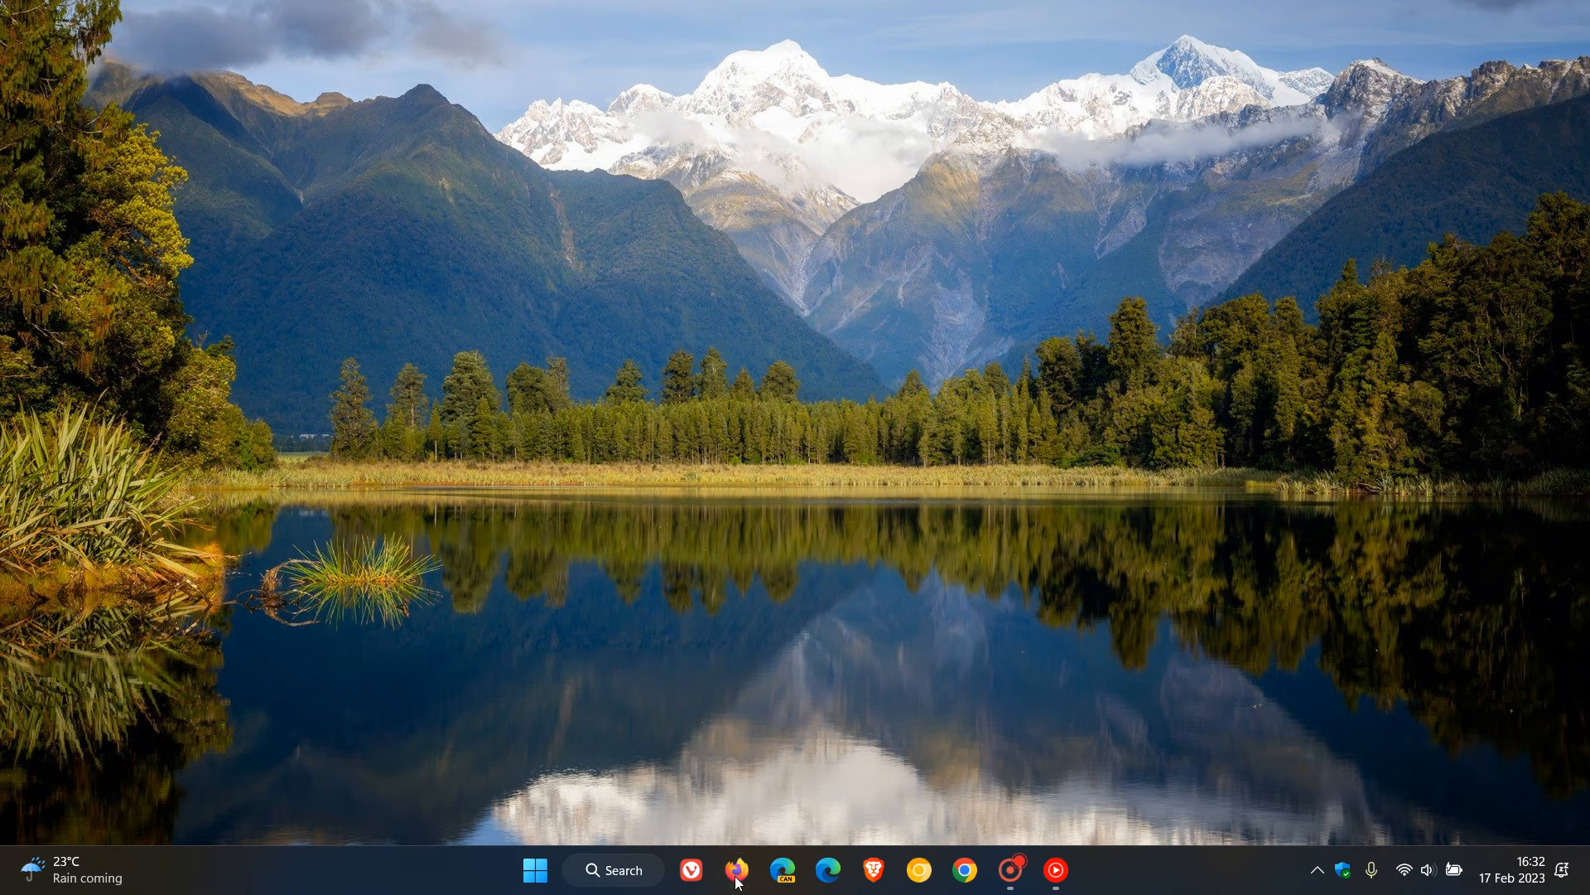
Relaunch Firefox from the taskbar to a fresh new tab page.
click(737, 869)
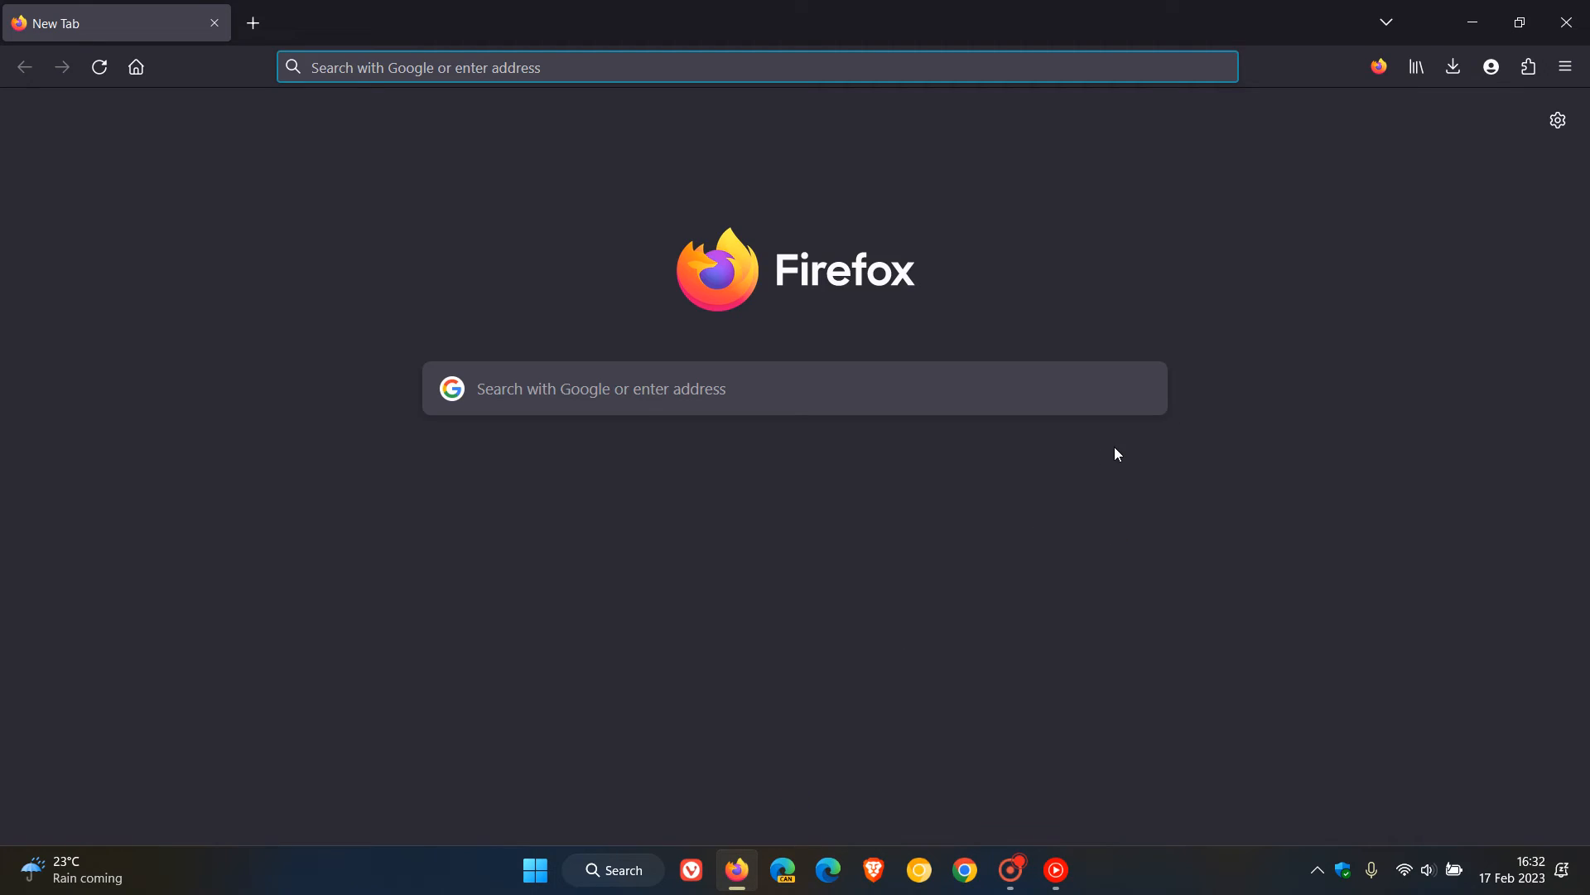
mouse_move(1105, 252)
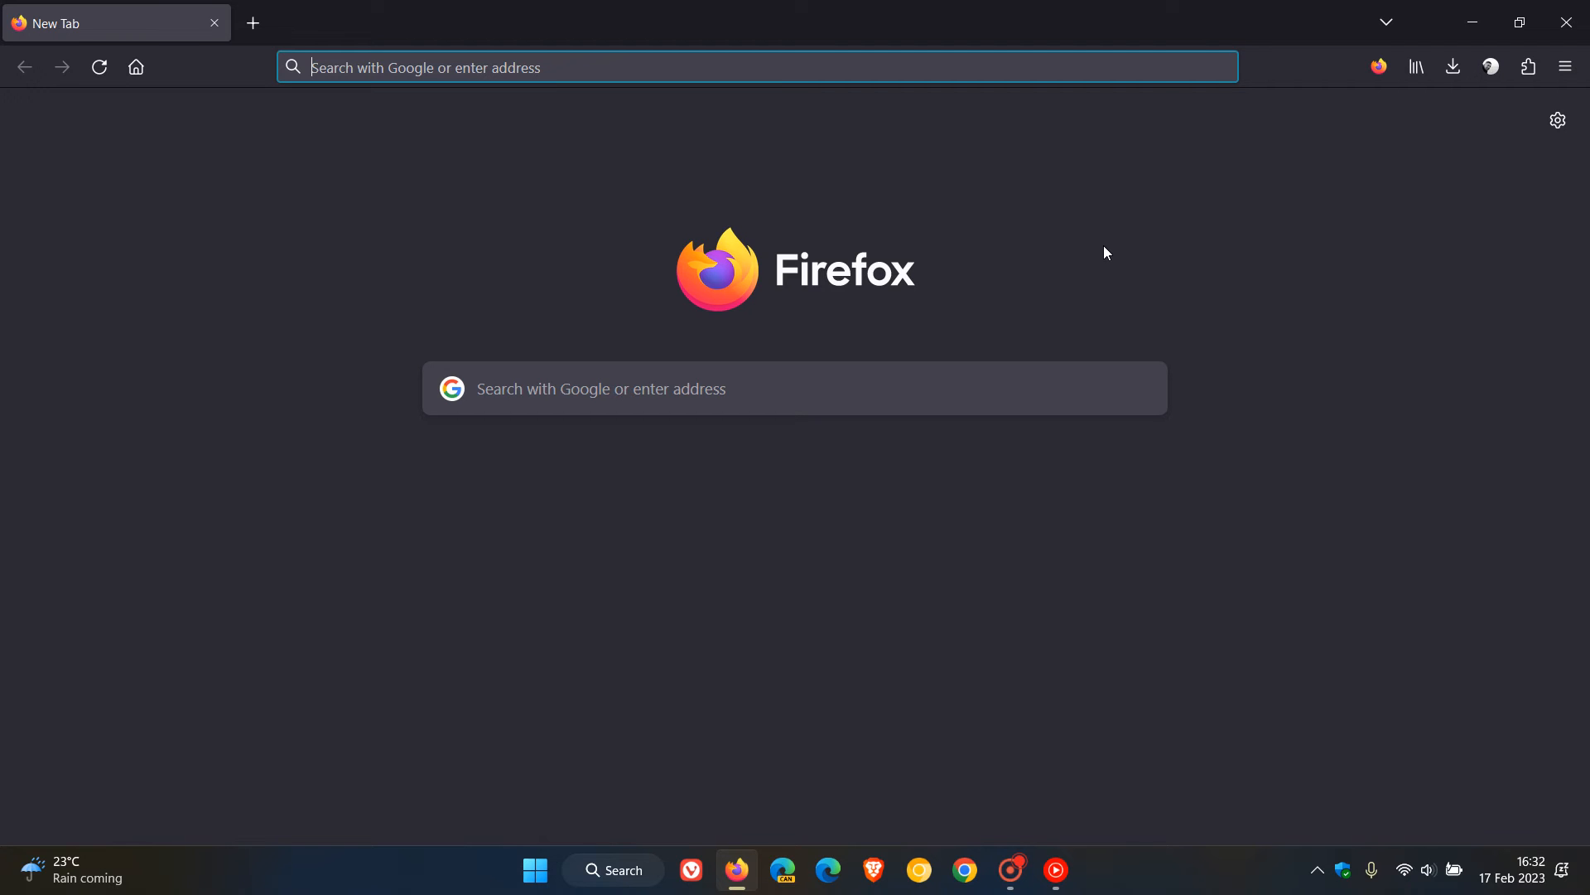
mouse_move(555, 189)
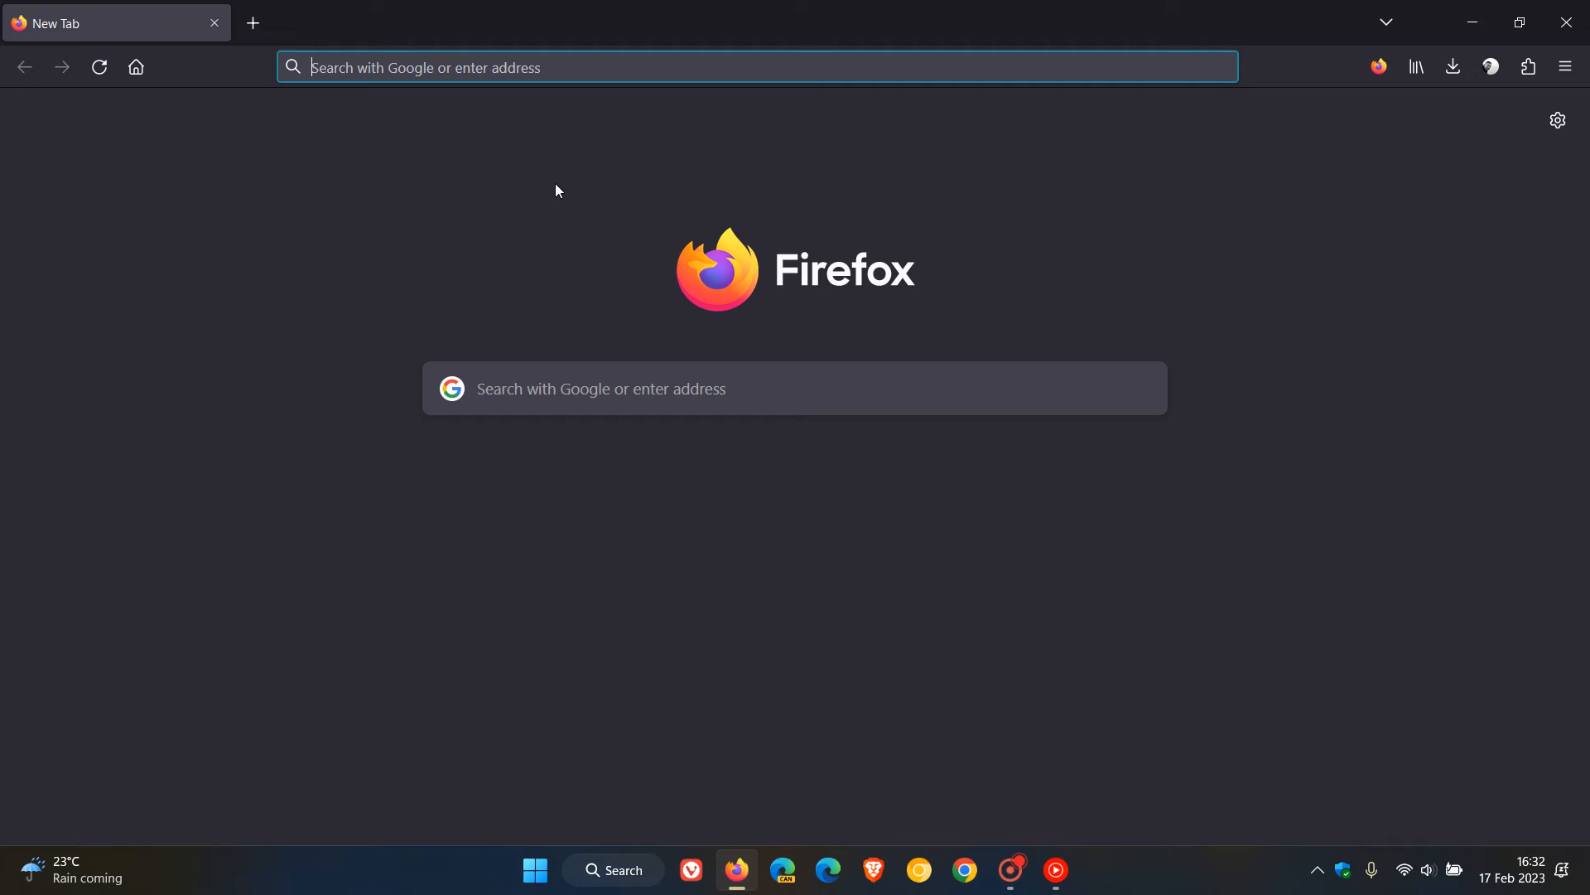
Load about:support and scroll to the Sandbox table showing GPU Process Sandbox Level 0.
click(756, 66)
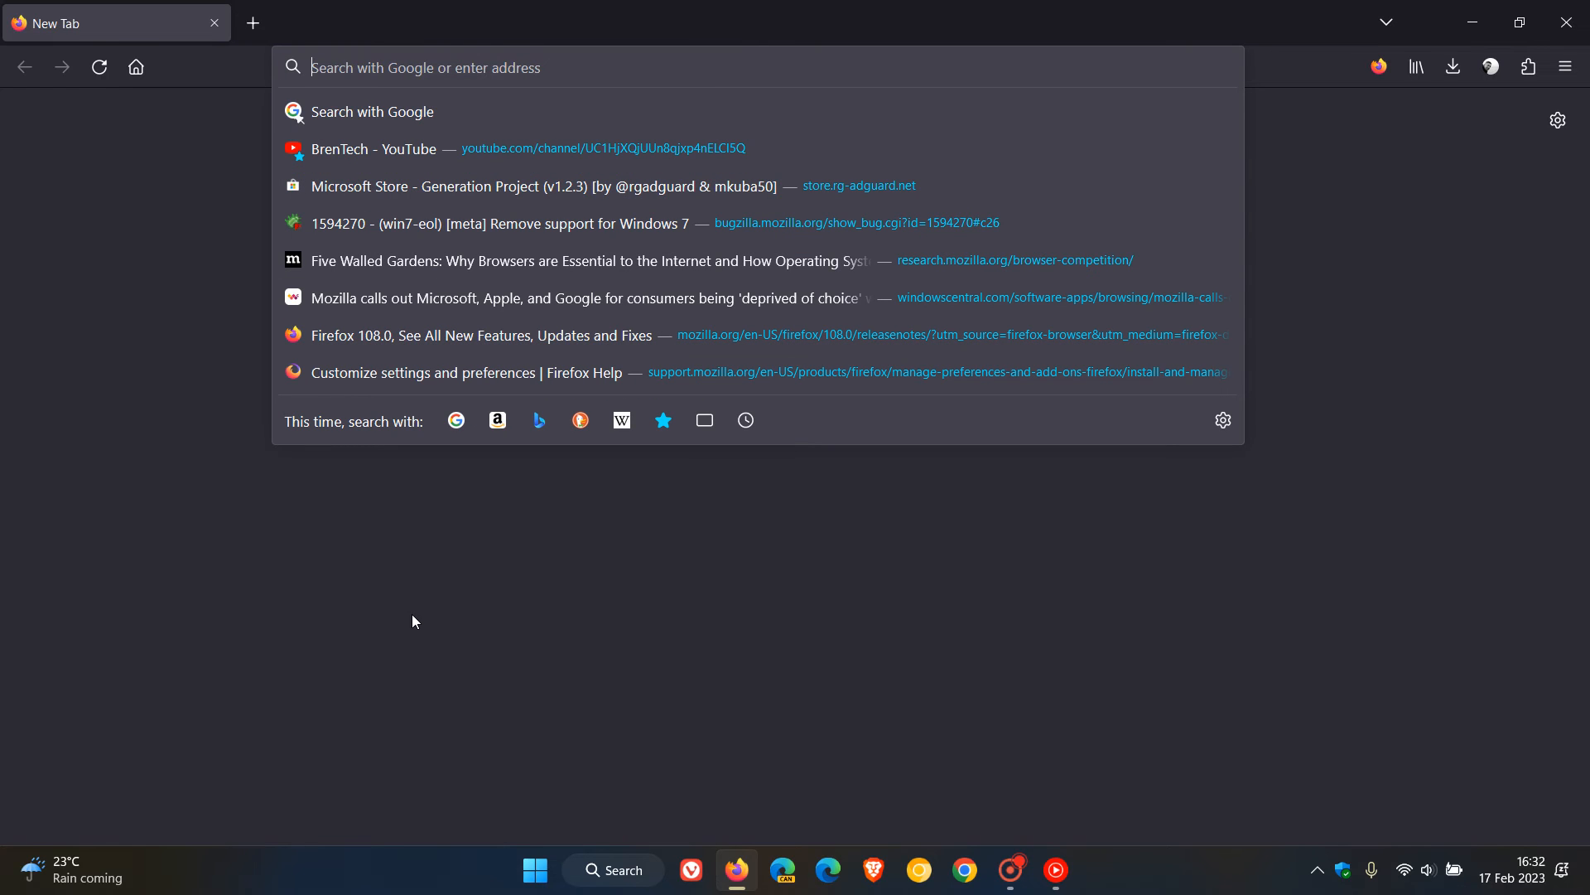
text(about:serviceworkers)
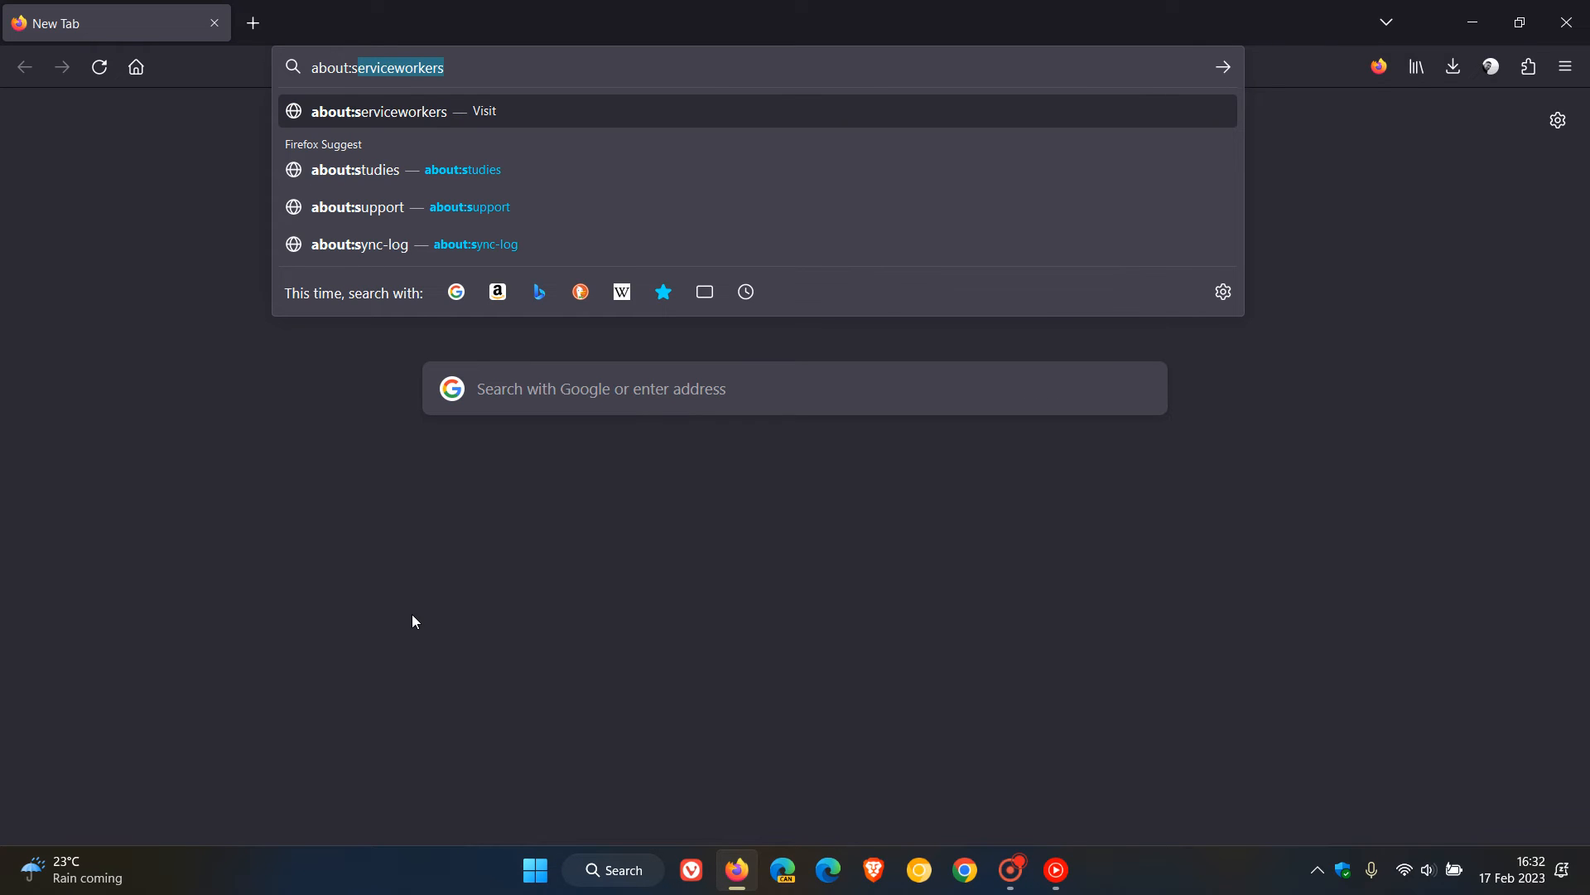
click(358, 207)
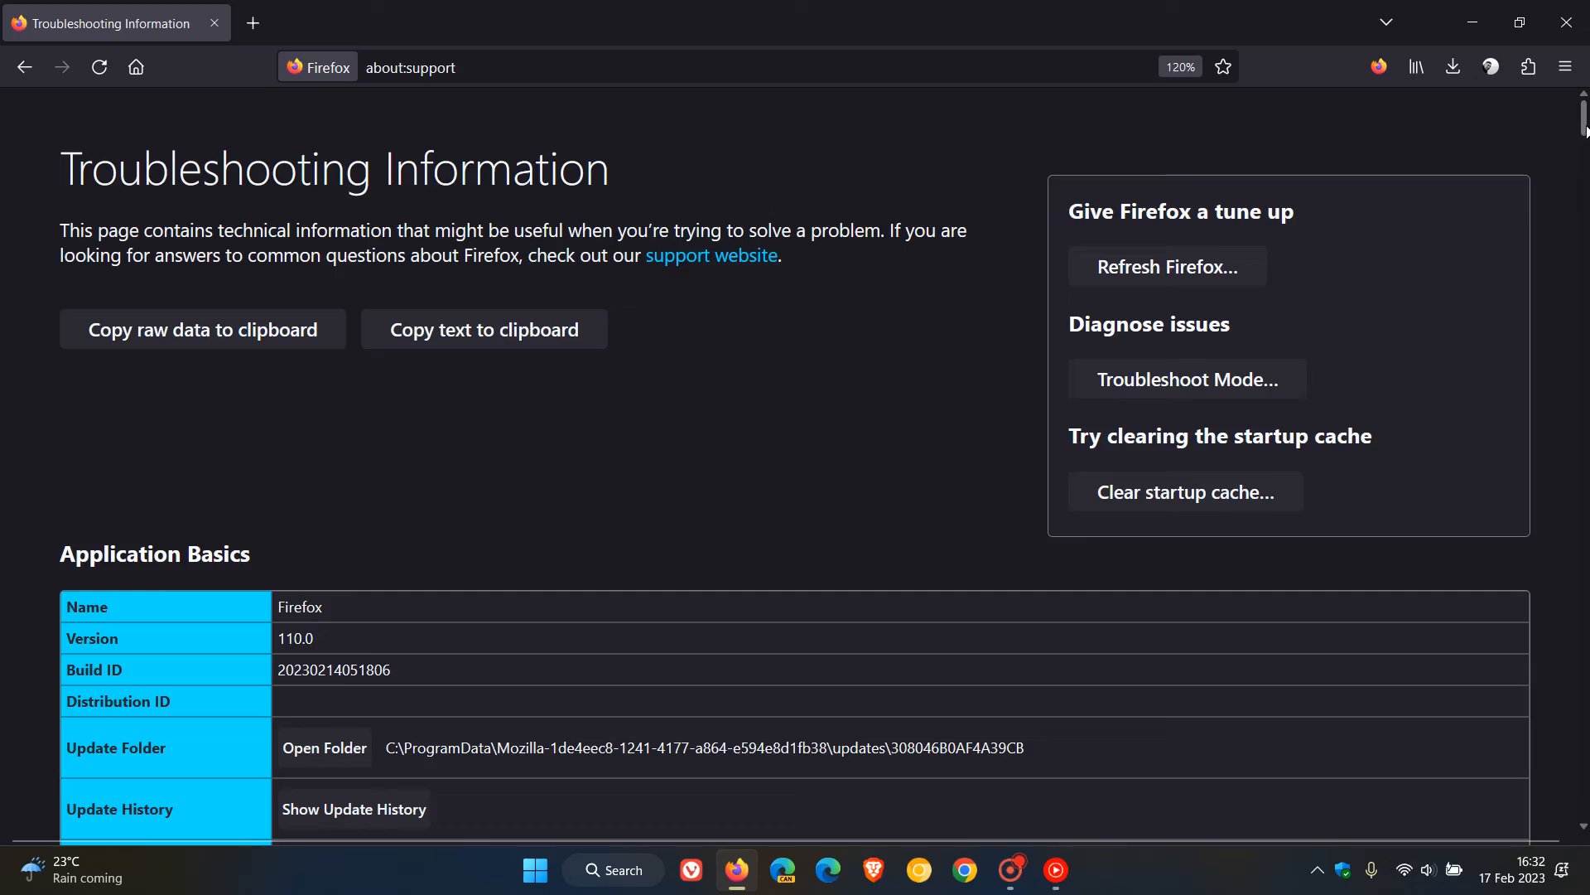
scroll(down, 3)
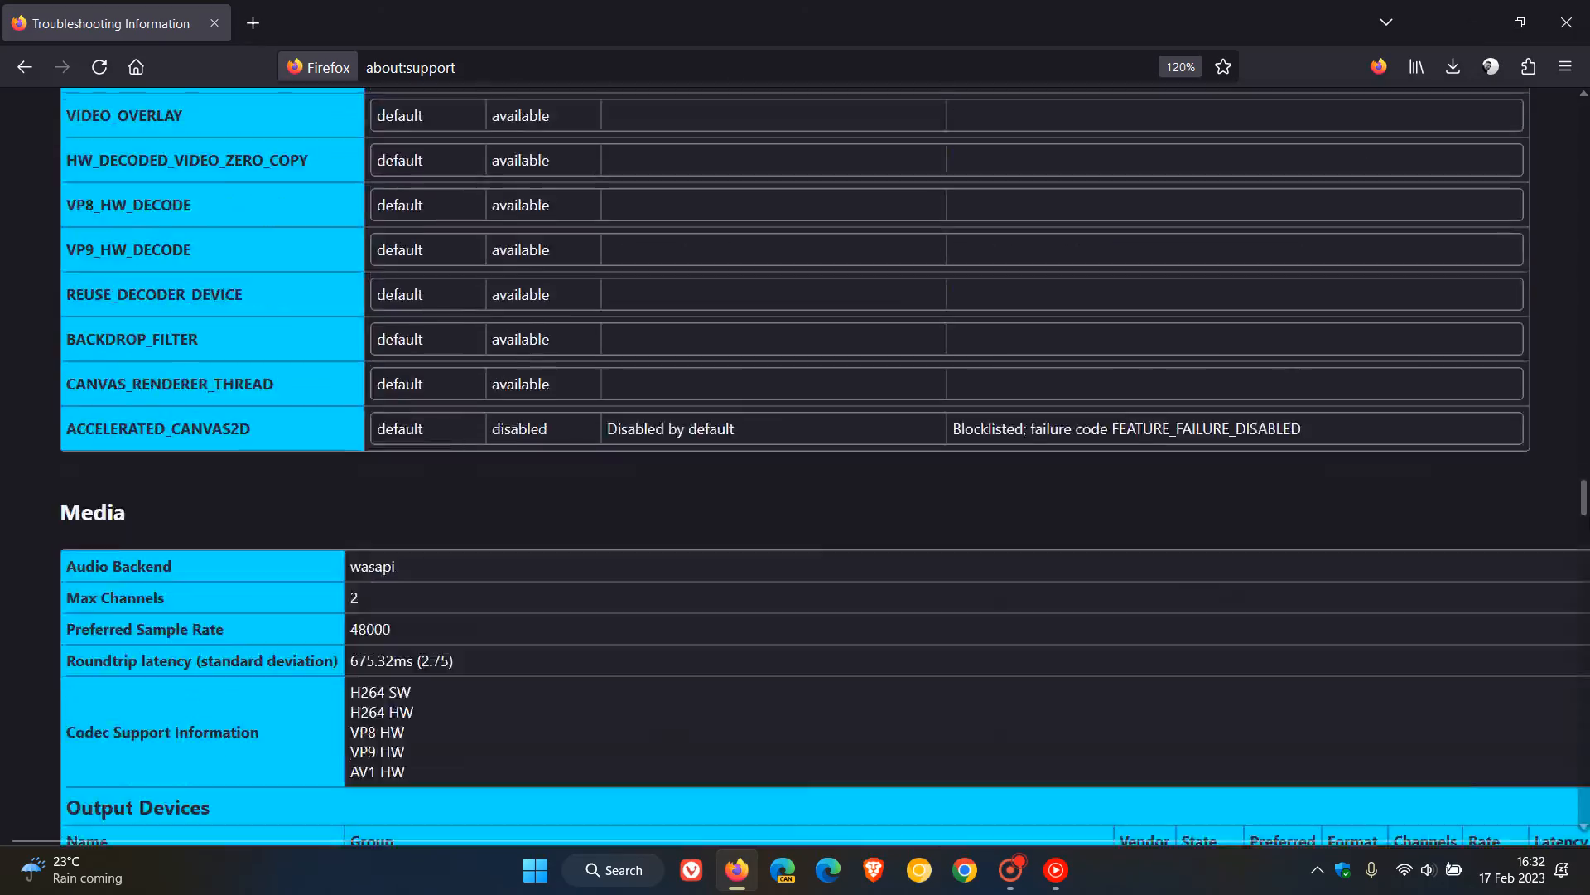
scroll(down, 3)
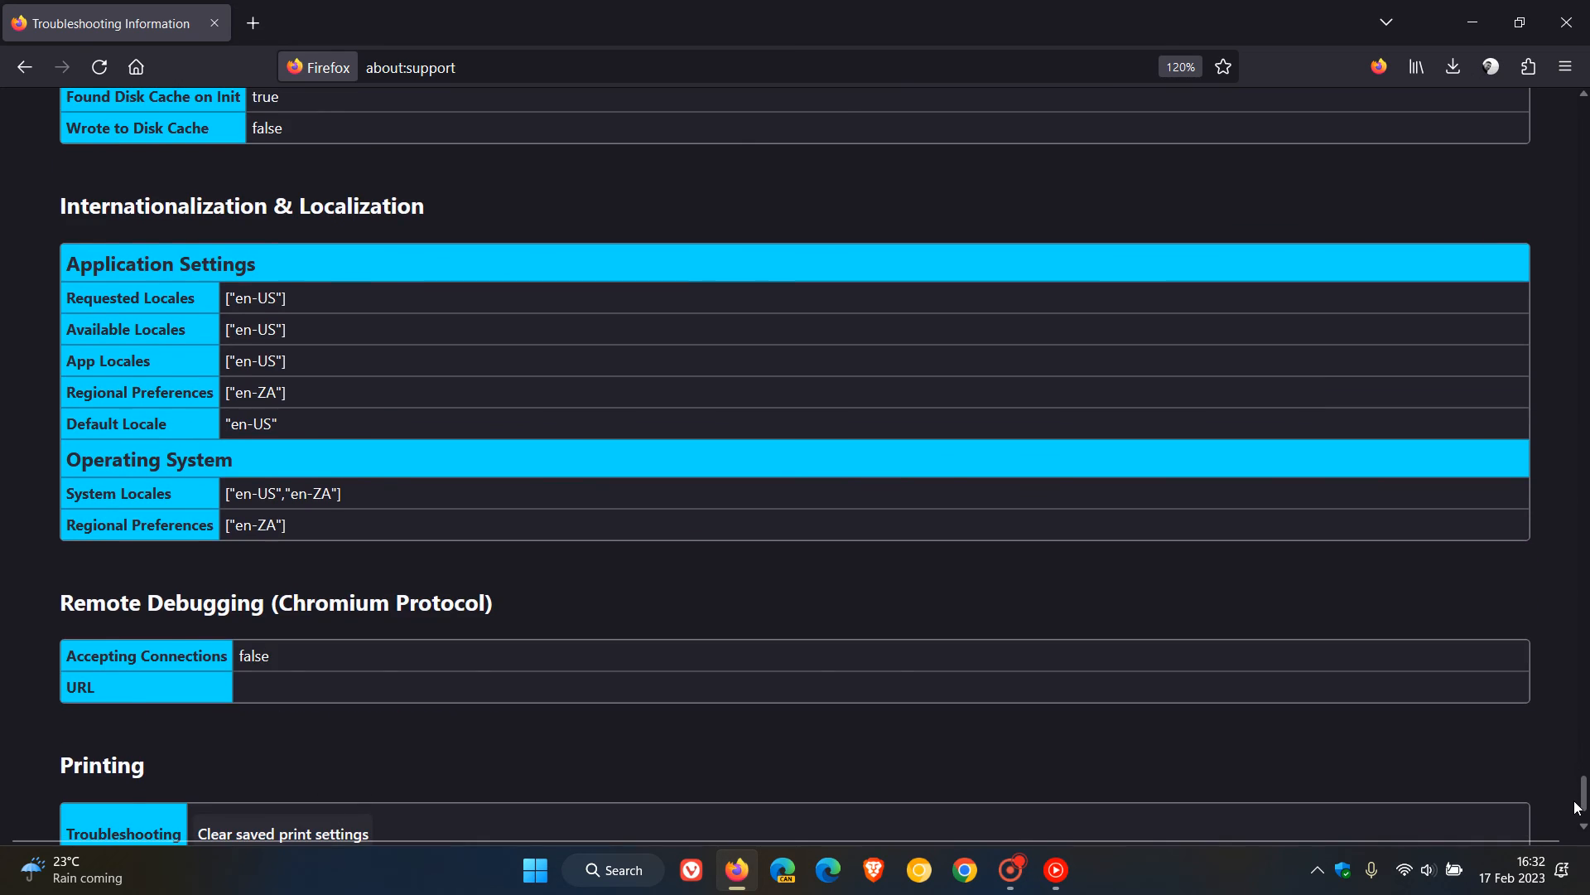
scroll(up, 3)
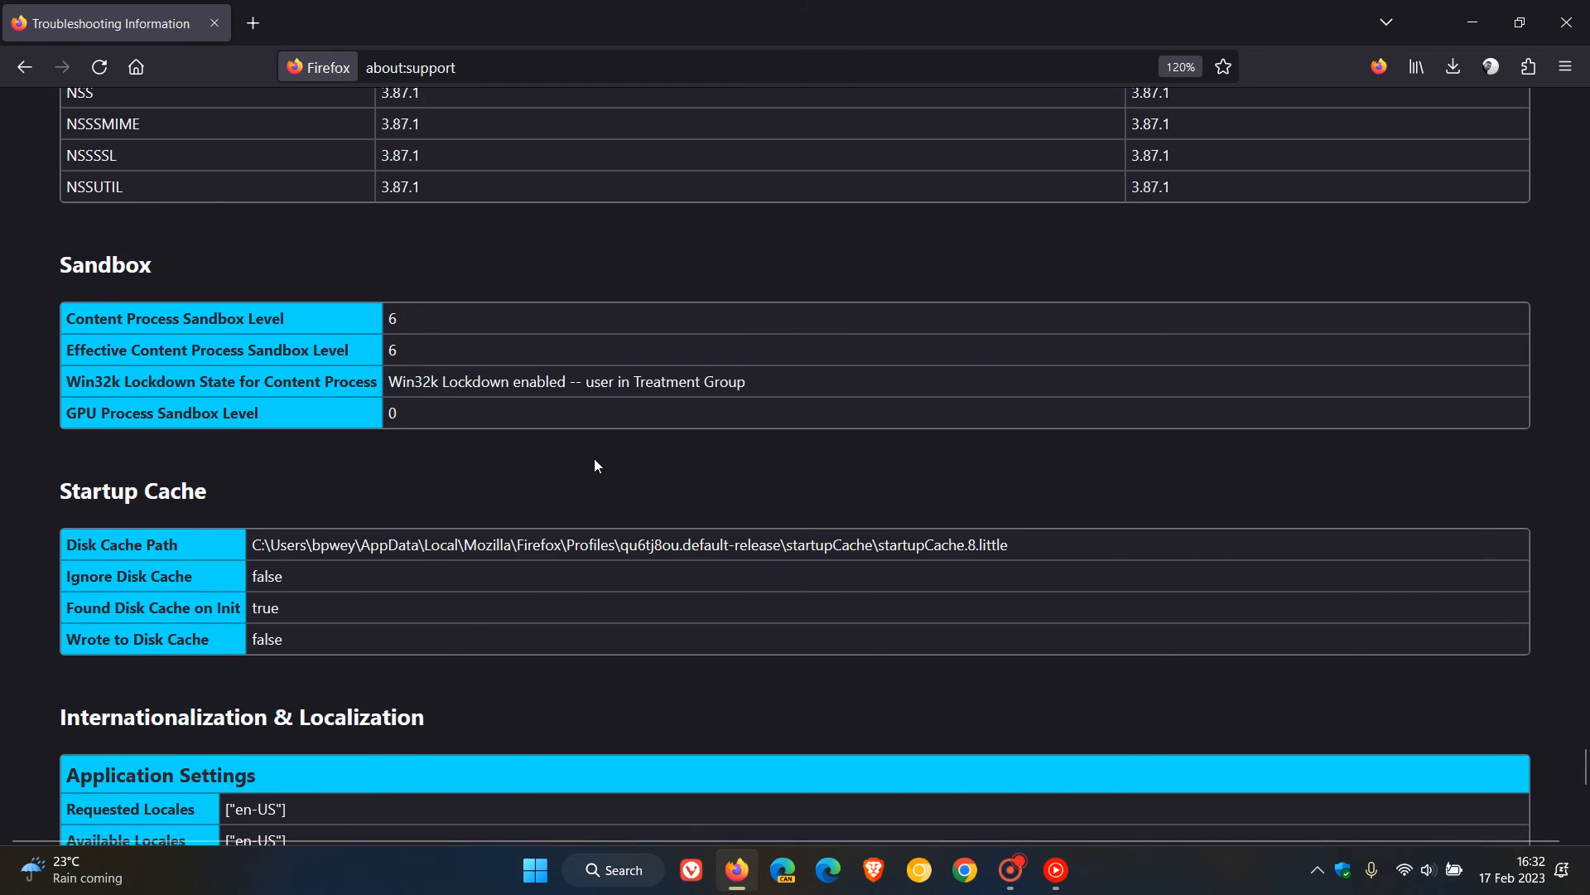
mouse_move(554, 476)
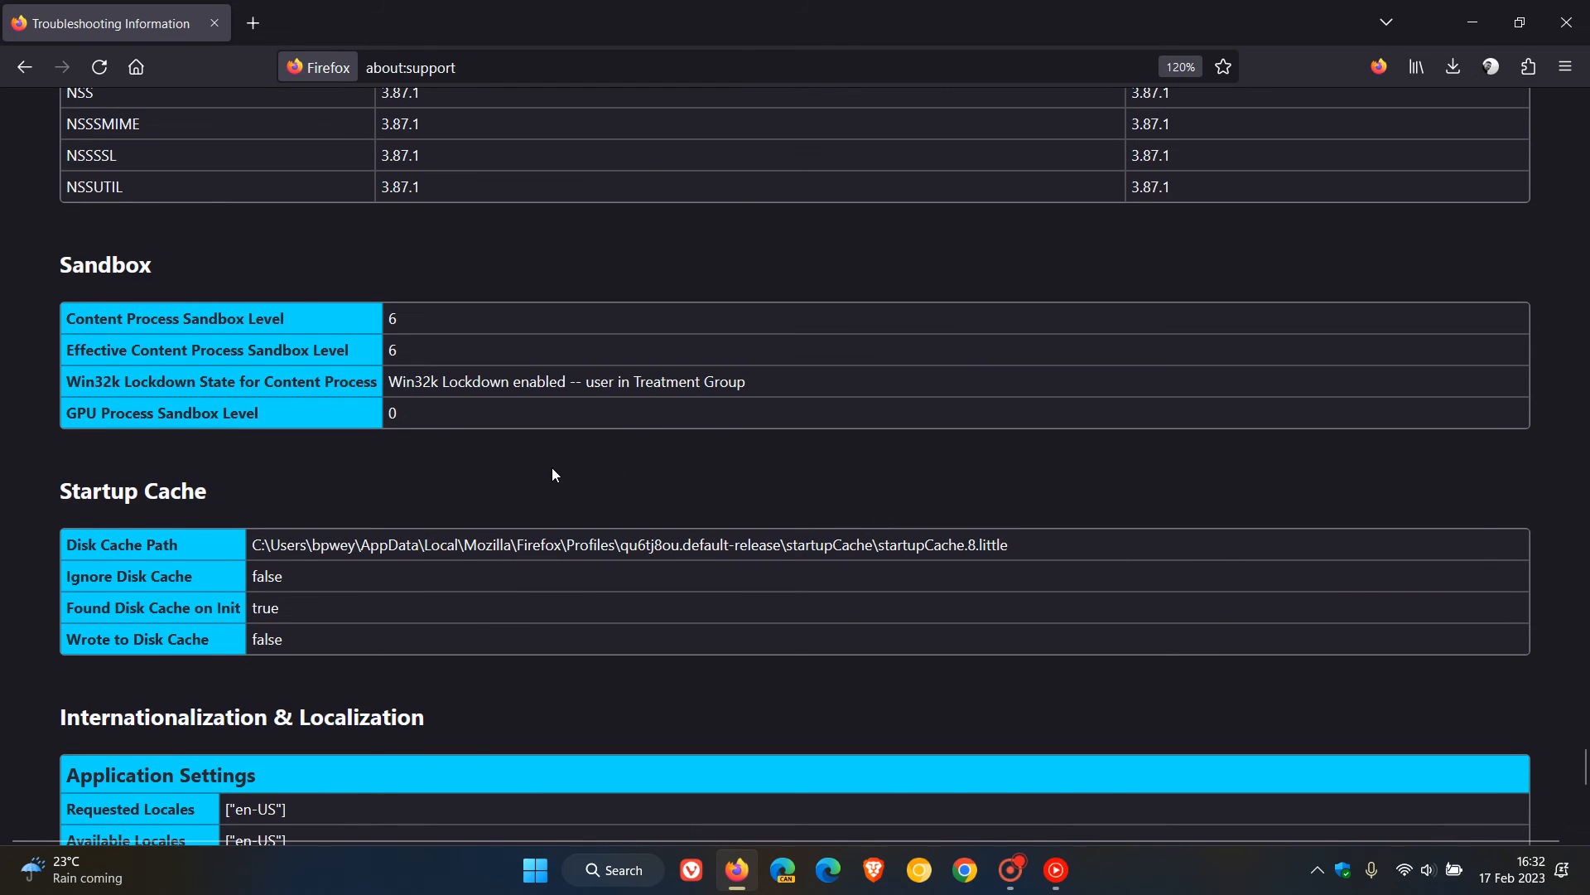
mouse_move(255, 237)
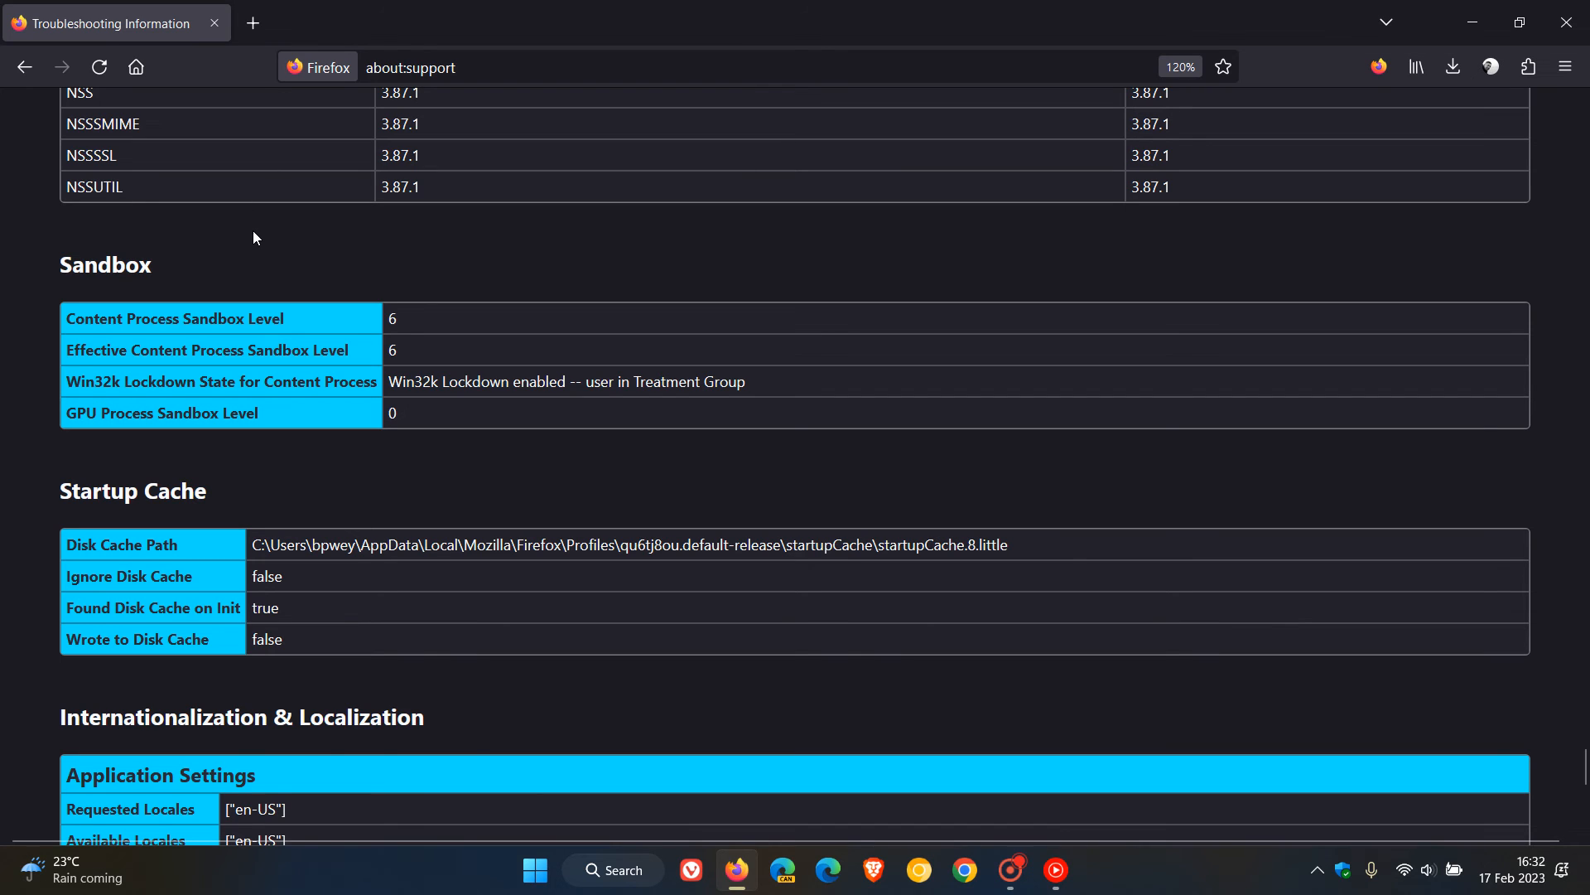
mouse_move(280, 265)
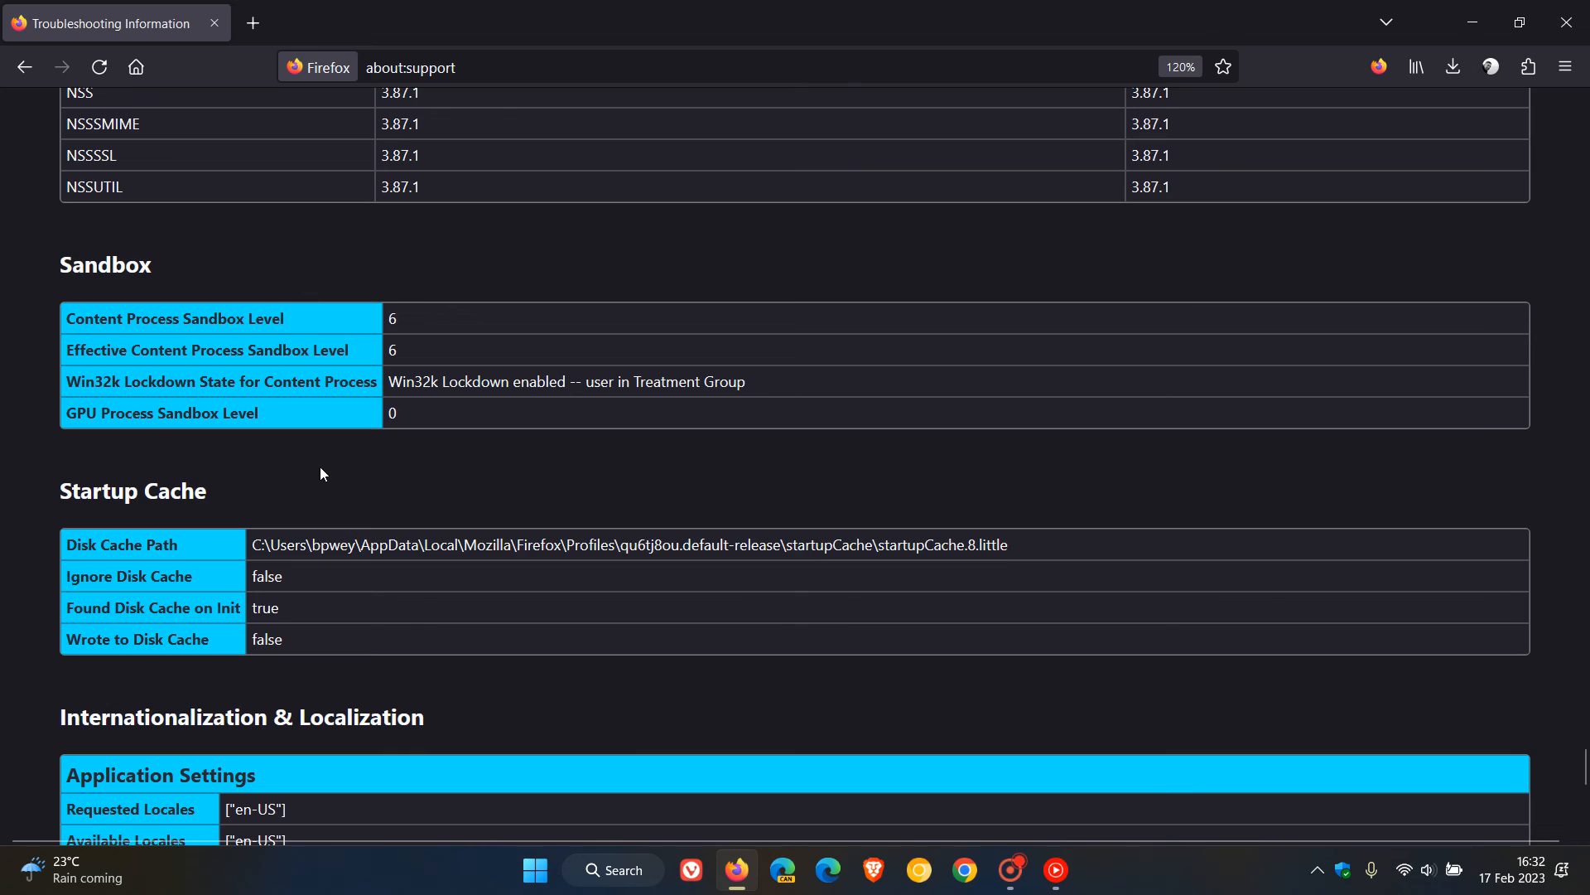
mouse_move(88, 443)
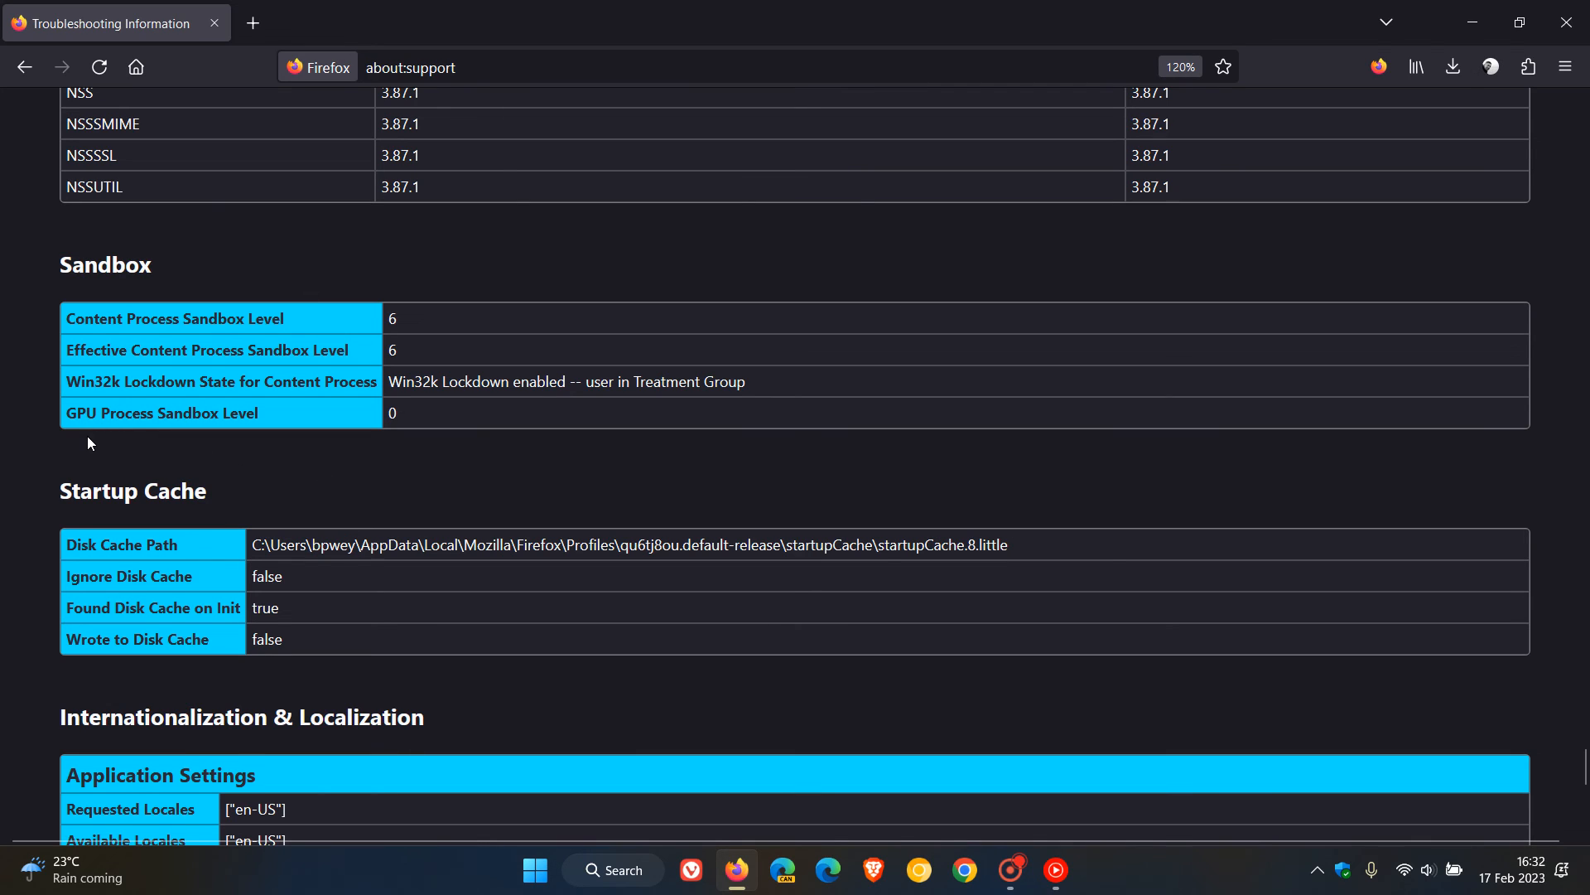
mouse_move(361, 434)
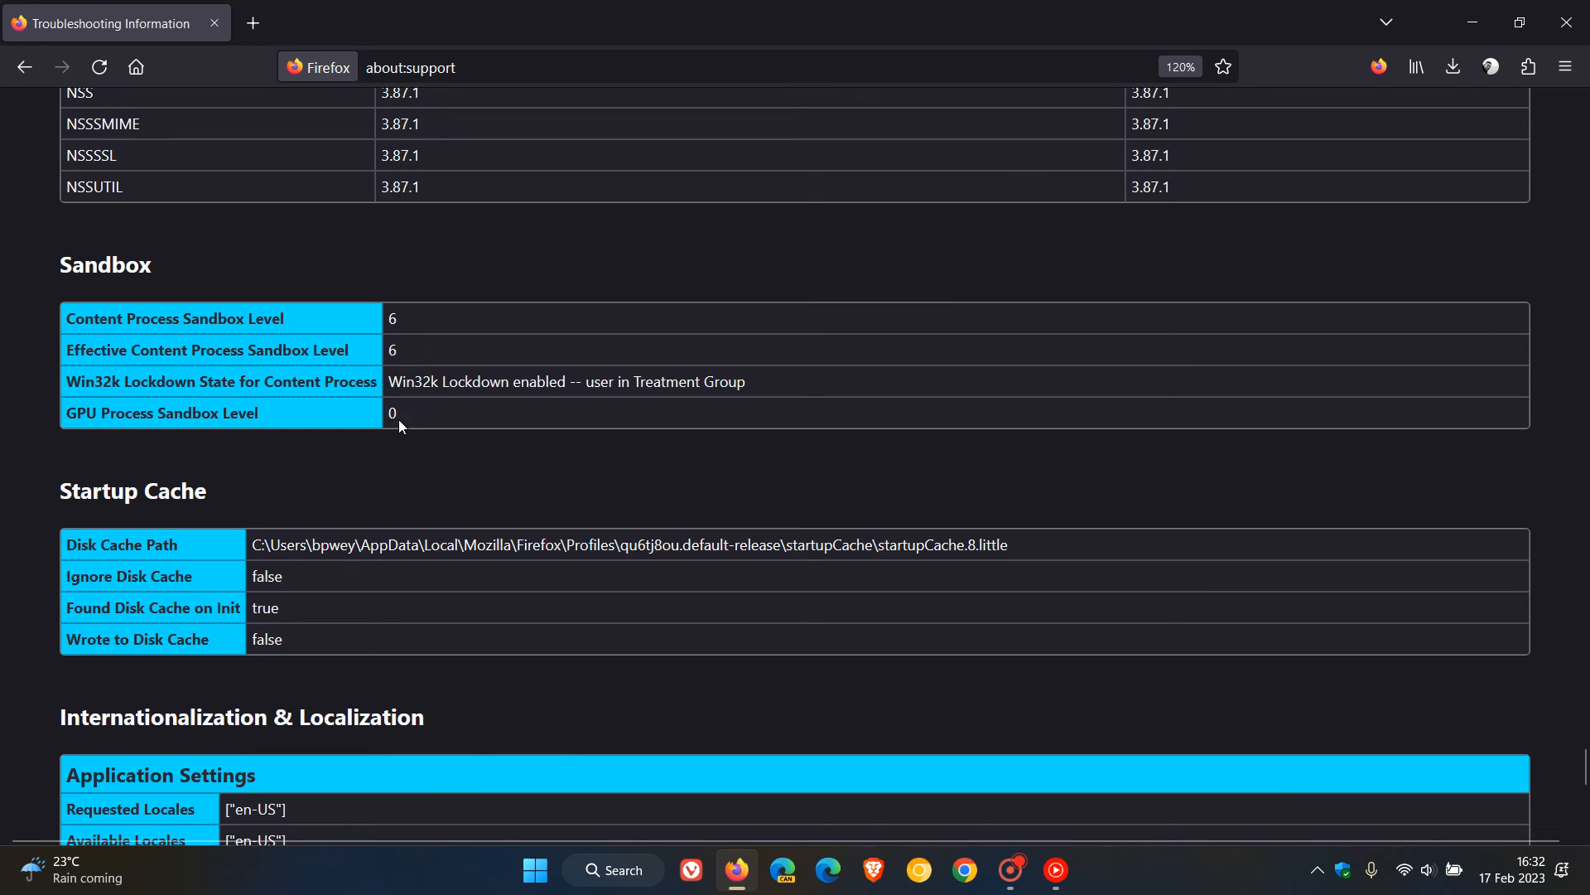
mouse_move(414, 447)
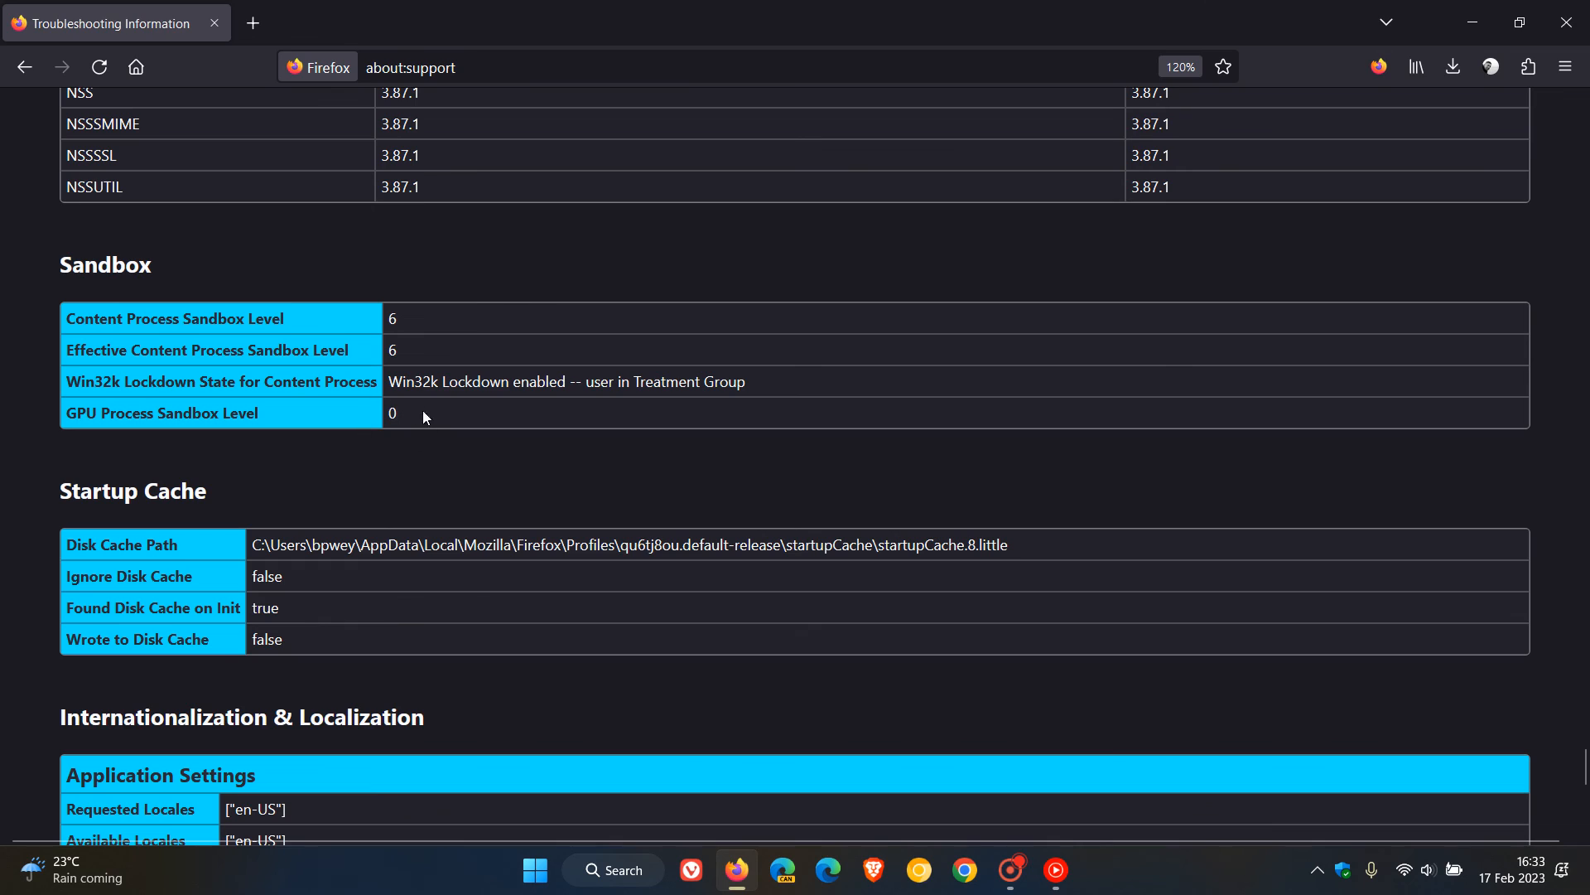
mouse_move(184, 445)
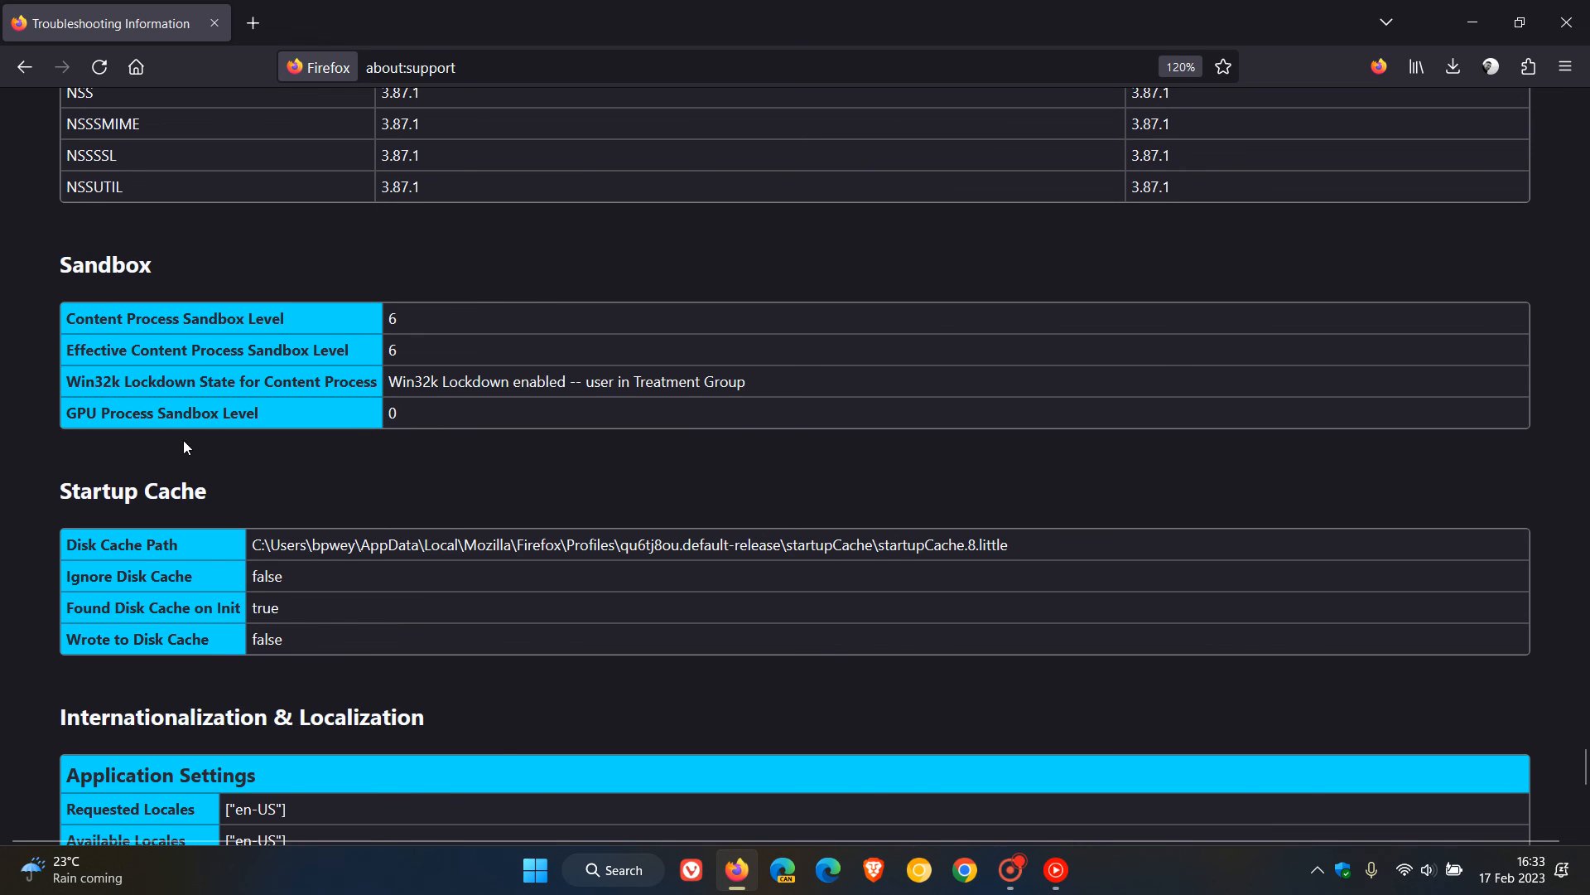
mouse_move(454, 469)
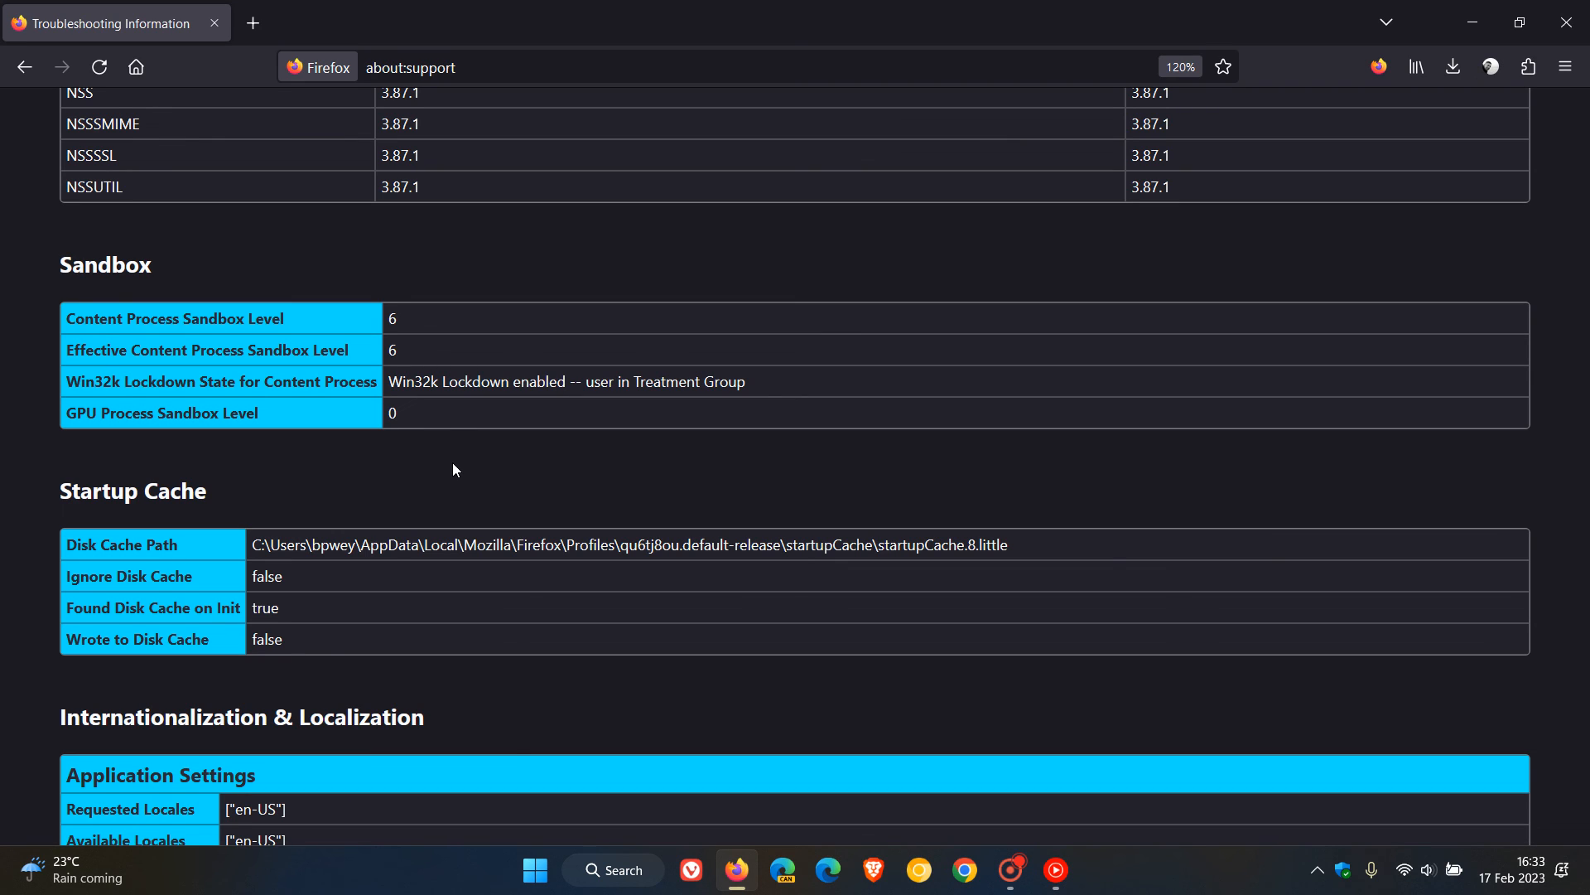
Close the about:support tab so only a New Tab page remains.
click(252, 21)
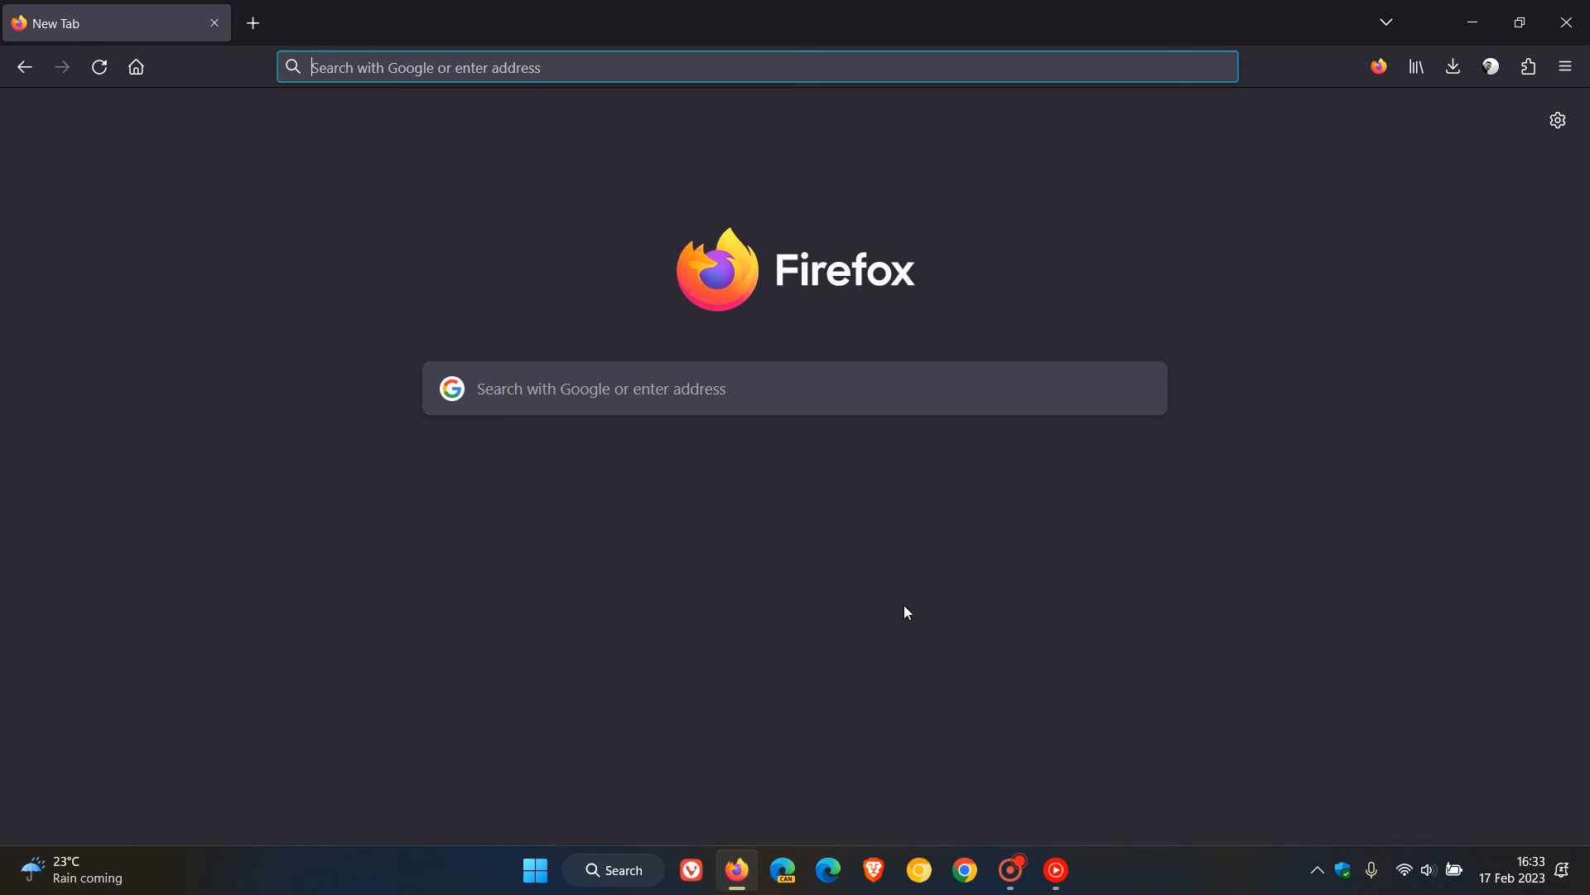
mouse_move(302, 351)
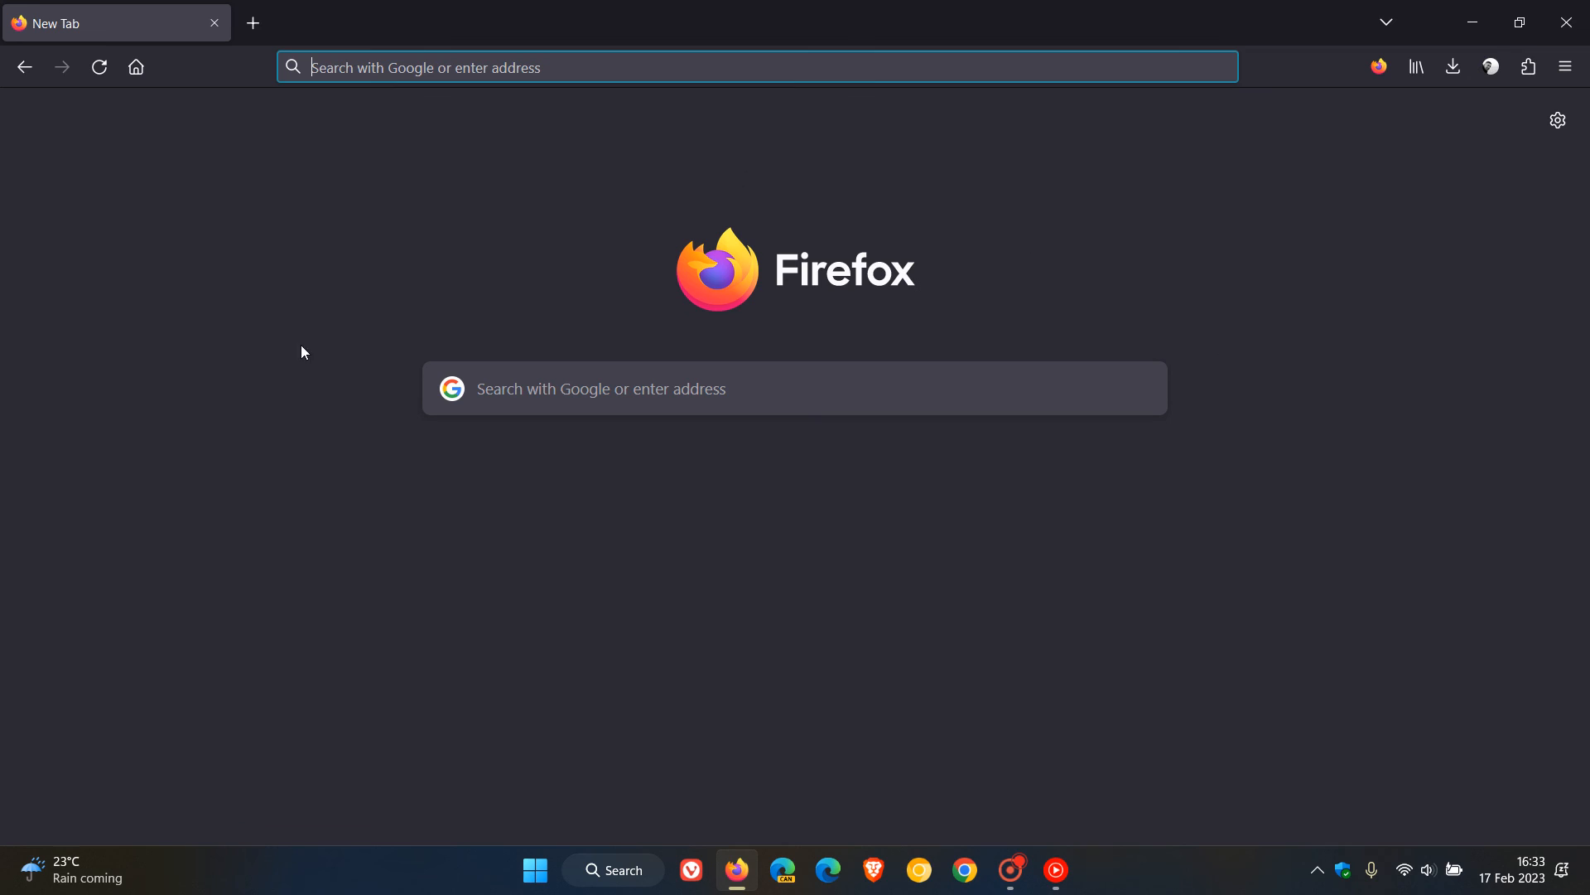